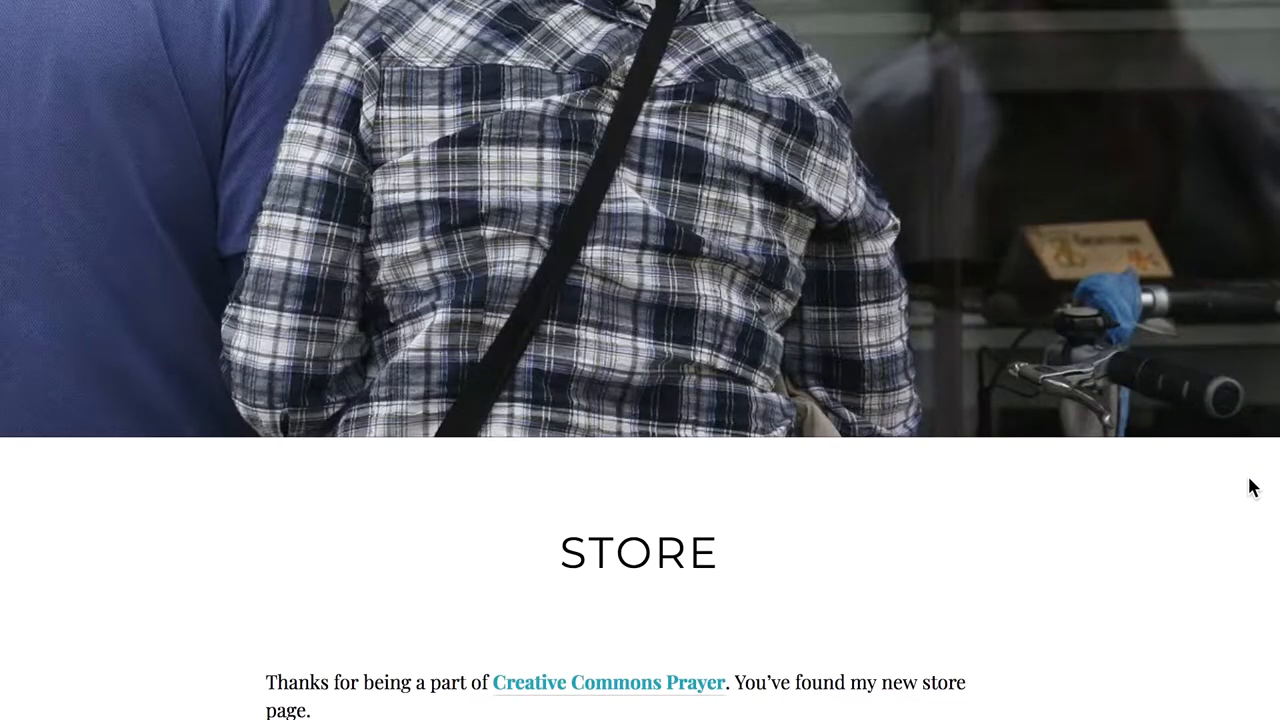
Step: Scroll the Store page down to the Make a pledge button and 'Making of' videos heading
{"action": "scroll", "scroll_direction": "down", "scroll_amount": 3}
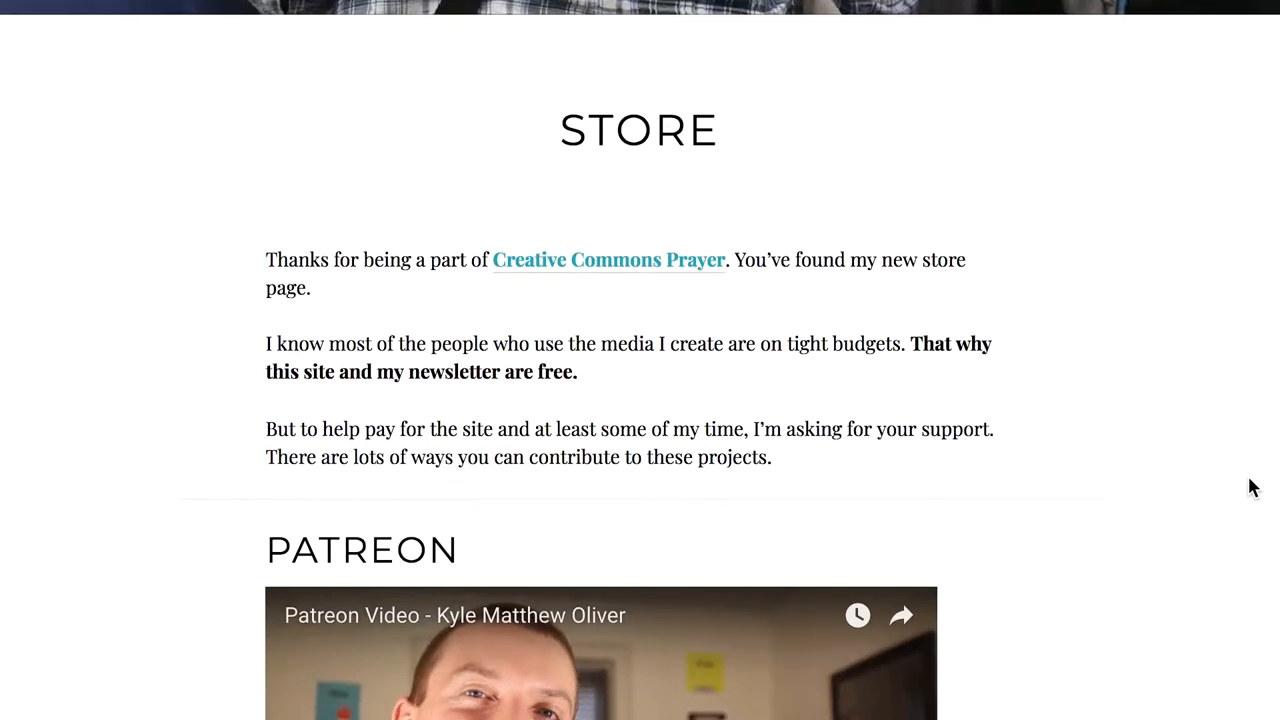
{"action": "scroll", "scroll_direction": "down", "scroll_amount": 3}
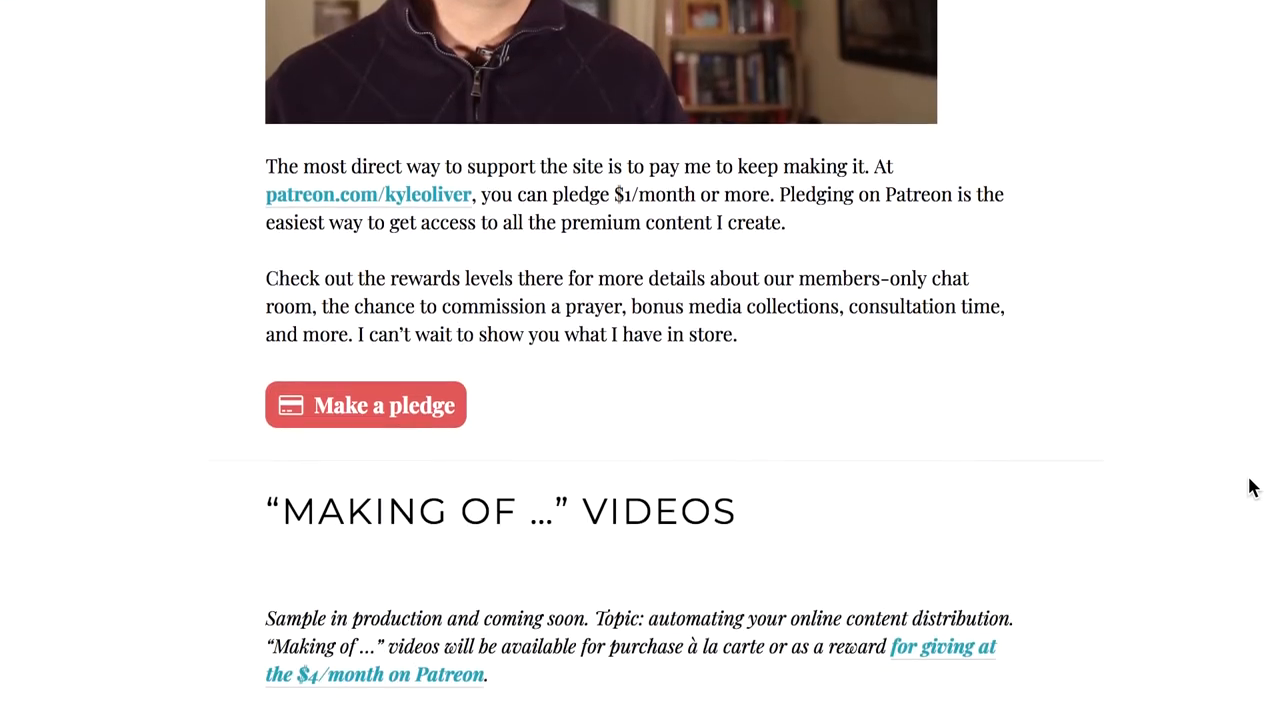
{"action": "scroll", "scroll_direction": "down", "scroll_amount": 3}
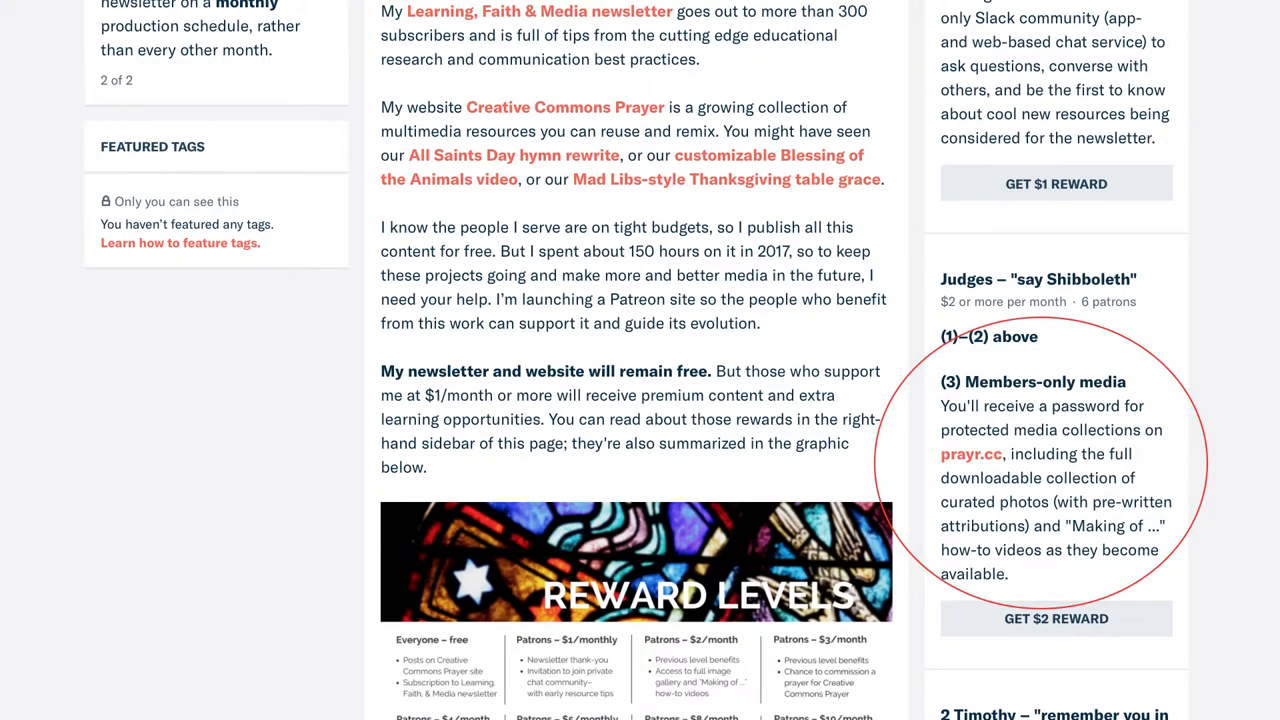
{"action": "left_click", "coordinate": [565, 107]}
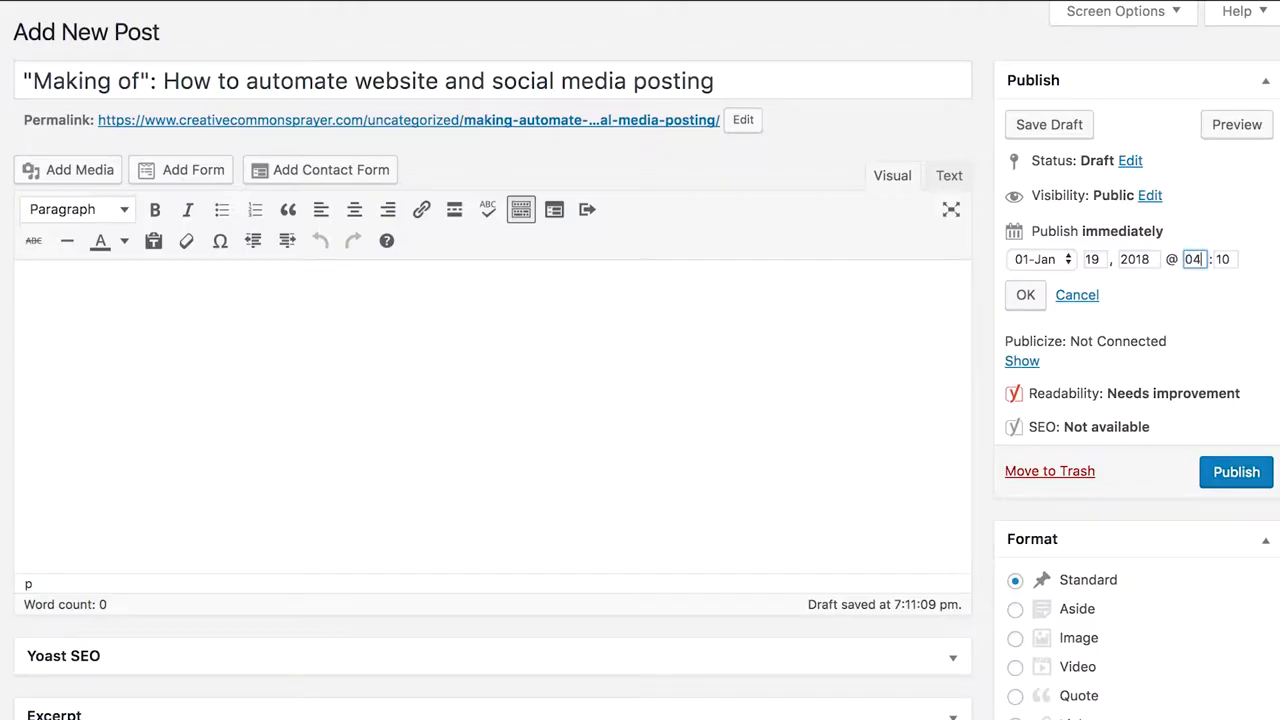
{"action": "type", "text": "30"}
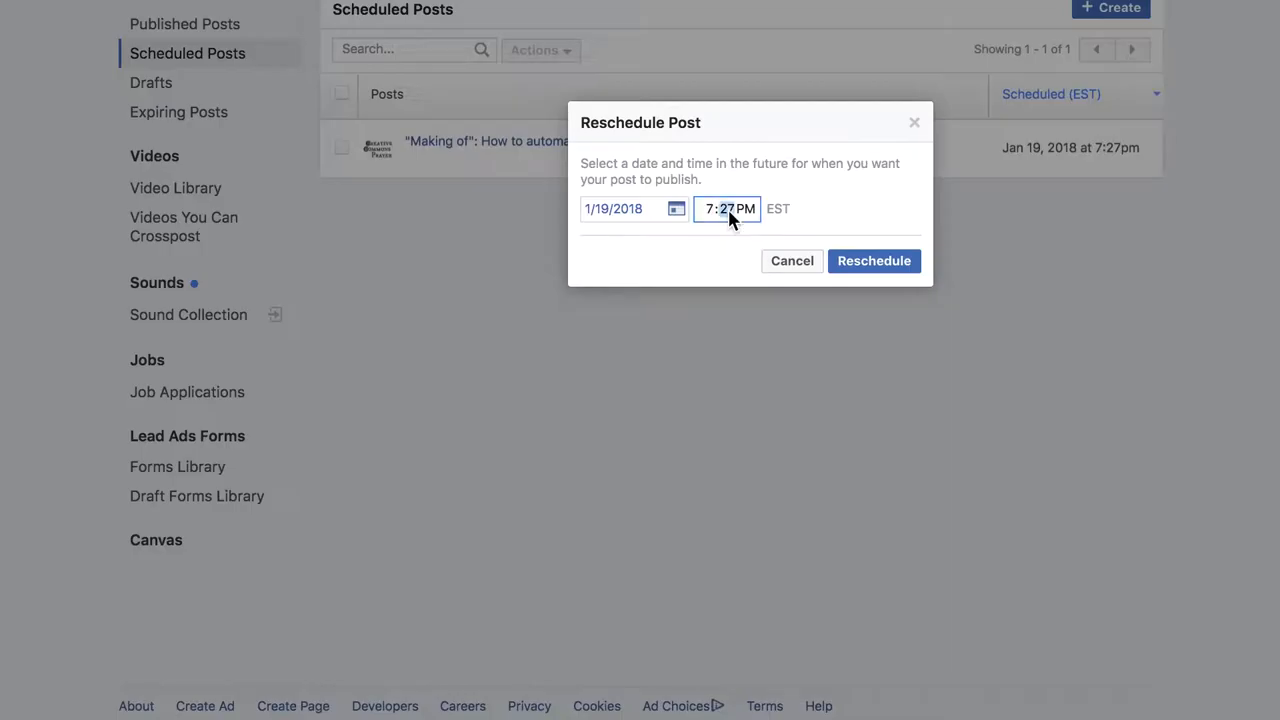
Step: Draft a scheduled Facebook page post containing the 'Making of' post title and link
{"action": "left_click", "coordinate": [633, 208]}
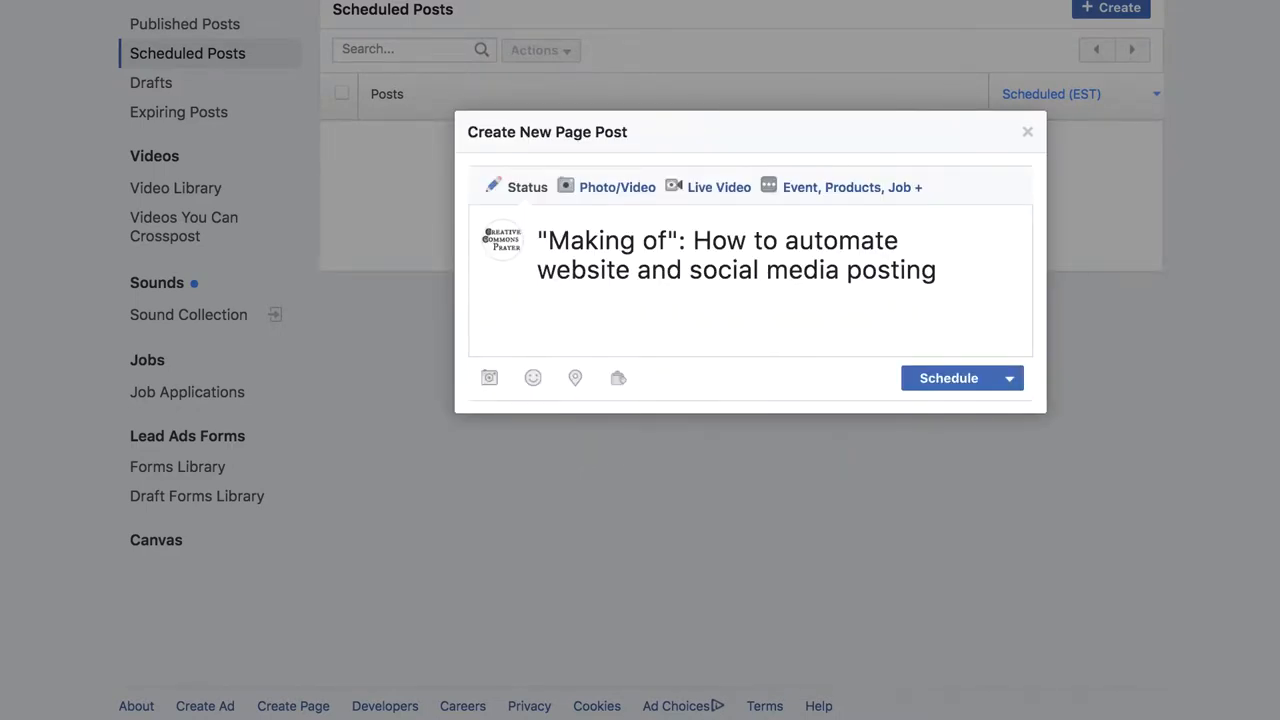
{"action": "left_click", "coordinate": [540, 328]}
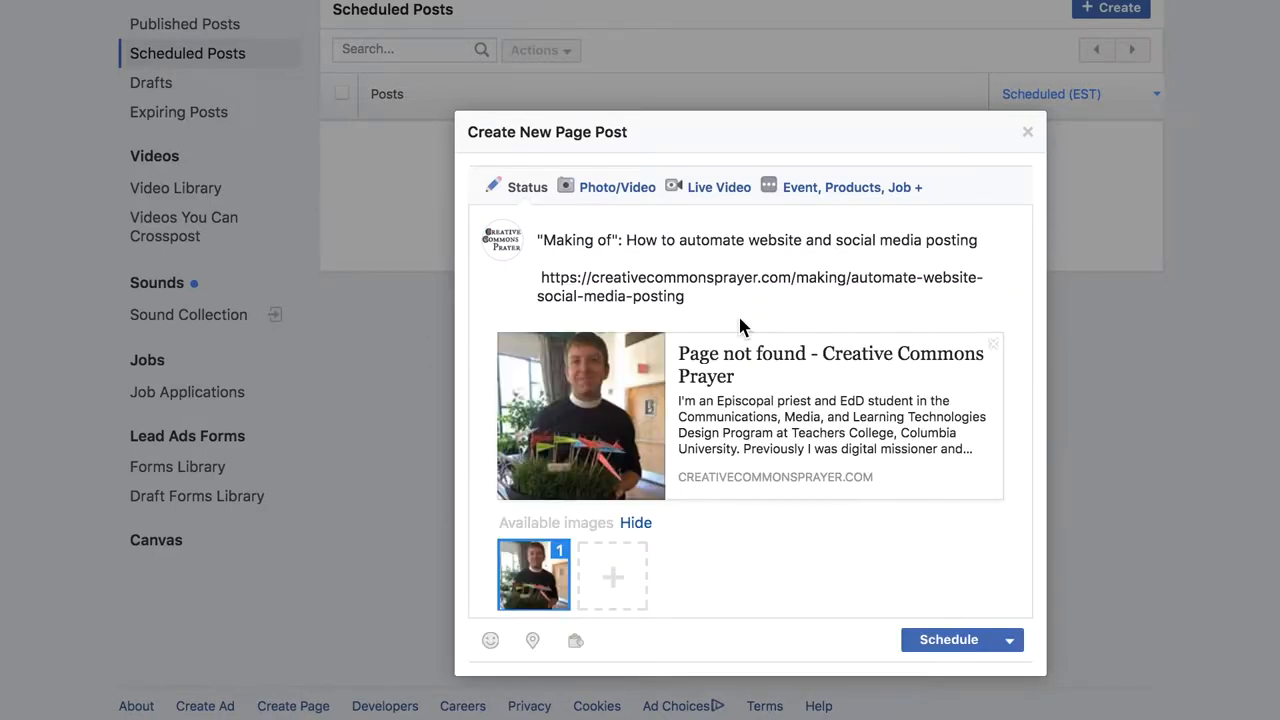
{"action": "left_click", "coordinate": [686, 296]}
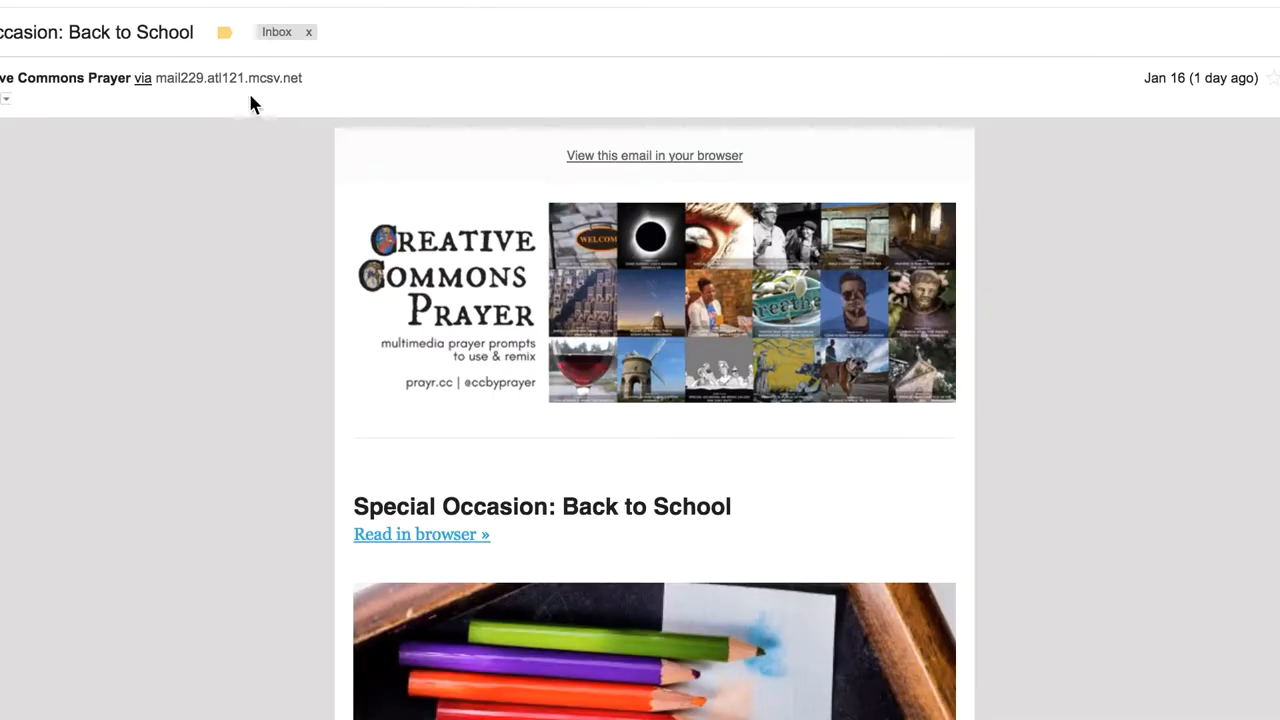
{"action": "scroll", "scroll_direction": "down", "scroll_amount": 3}
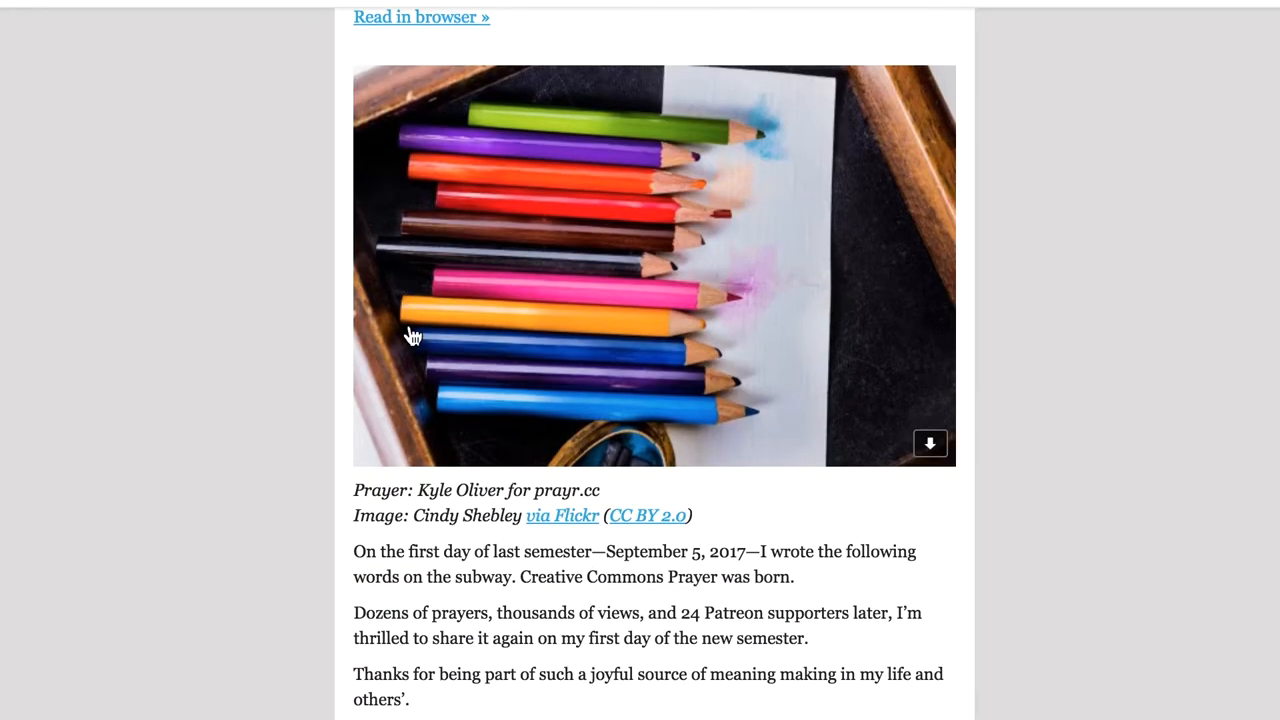
{"action": "scroll", "scroll_direction": "down", "scroll_amount": 3}
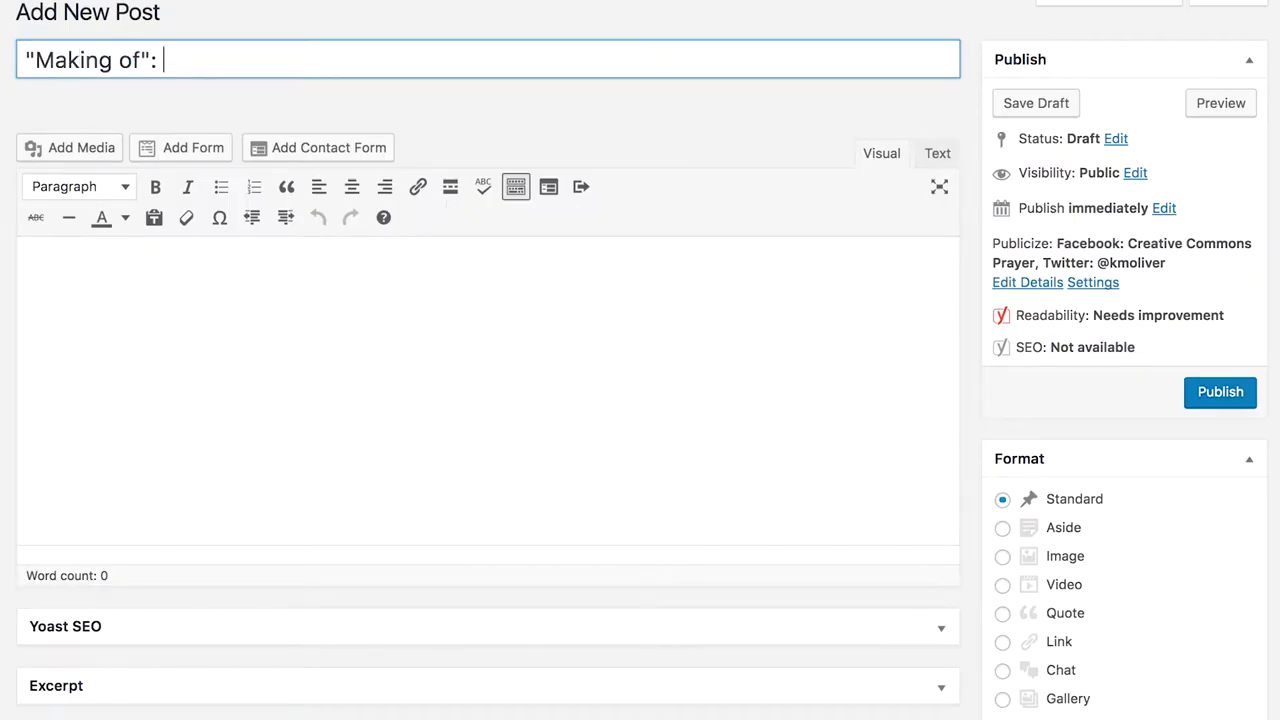
Step: Title the post 'Making of': How to automate website and social media posting
{"action": "type", "text": "How to automate we"}
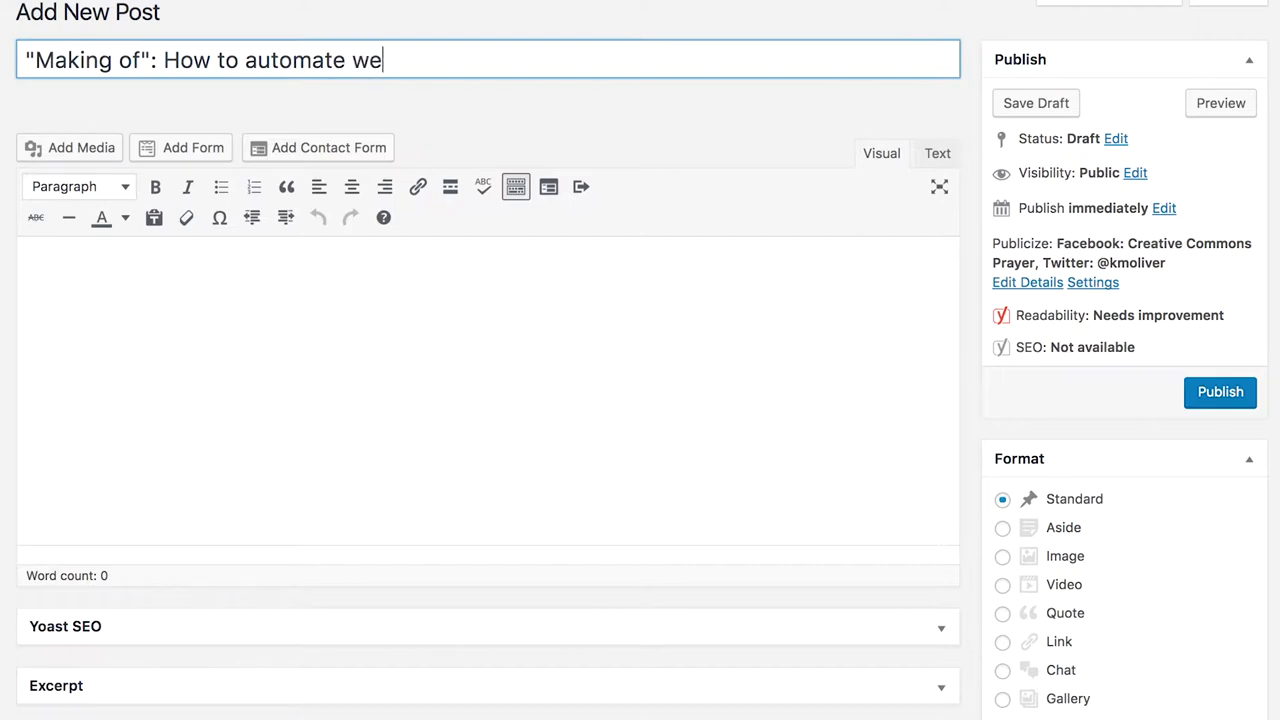
{"action": "type", "text": "bsite and social"}
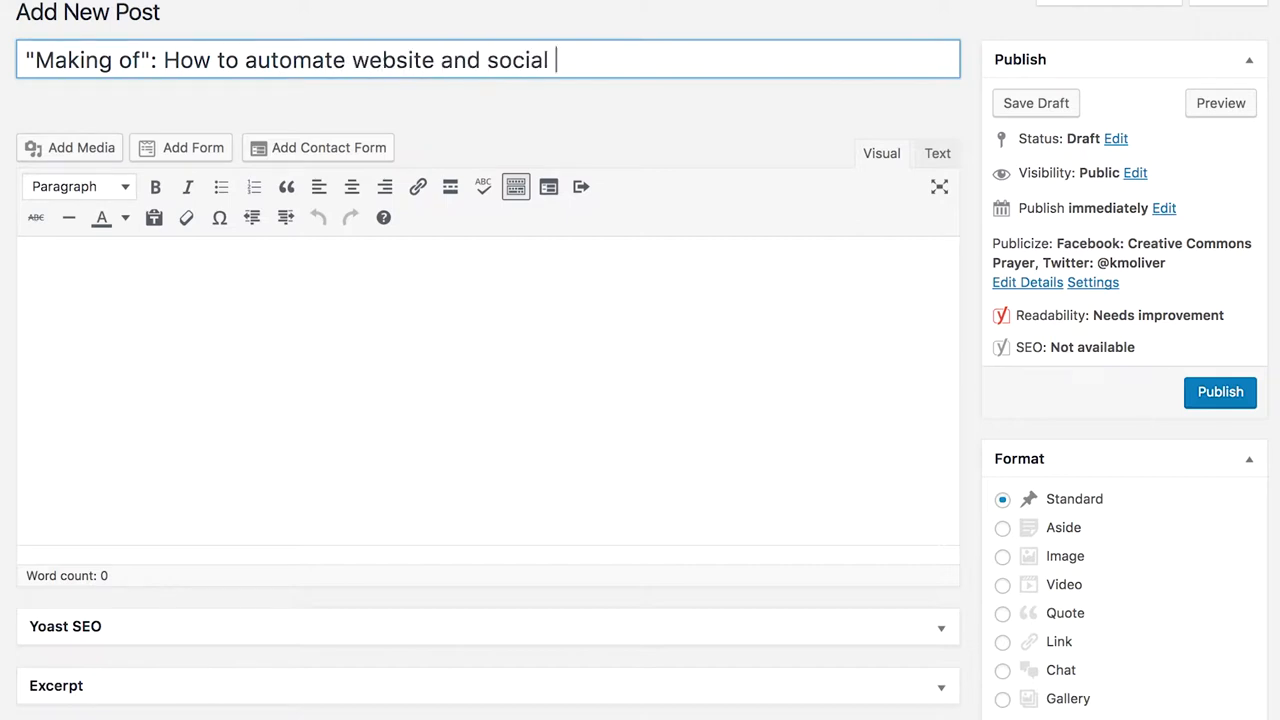
{"action": "type", "text": "media posting"}
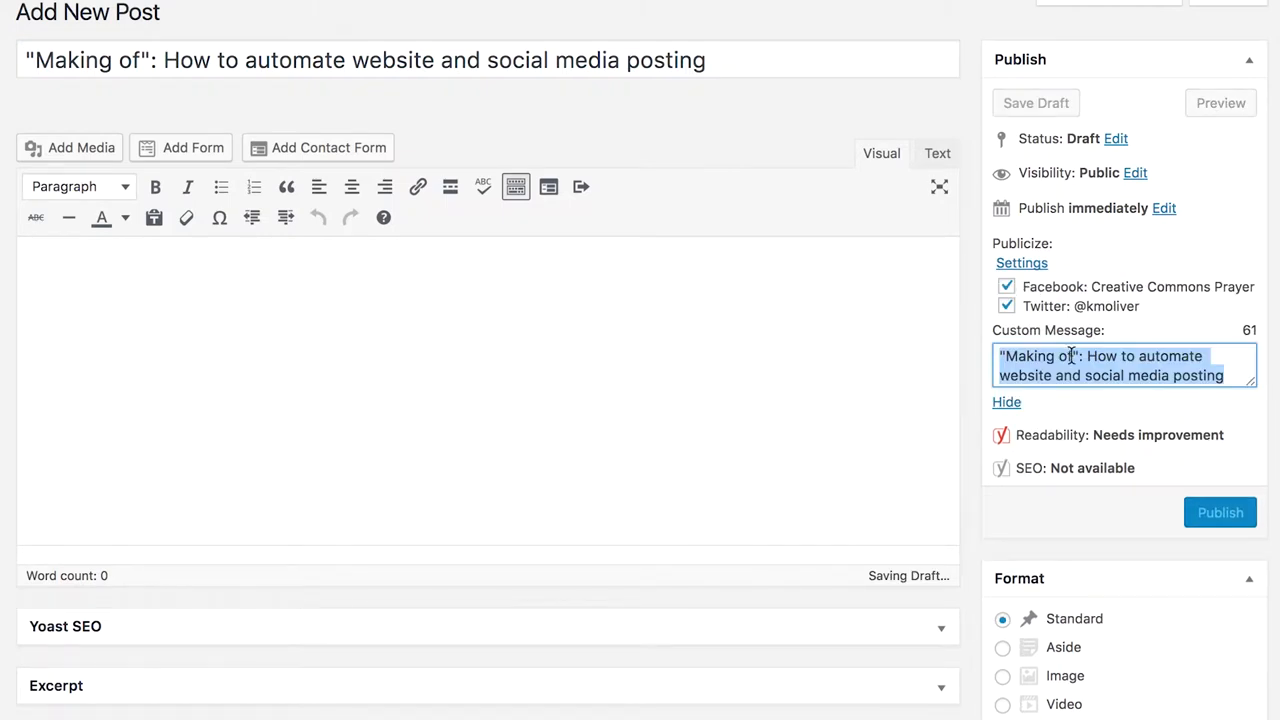
Step: Replace the Publicize custom message with 'The free version won't let me write custom…platform!'
{"action": "type", "text": "The free version"}
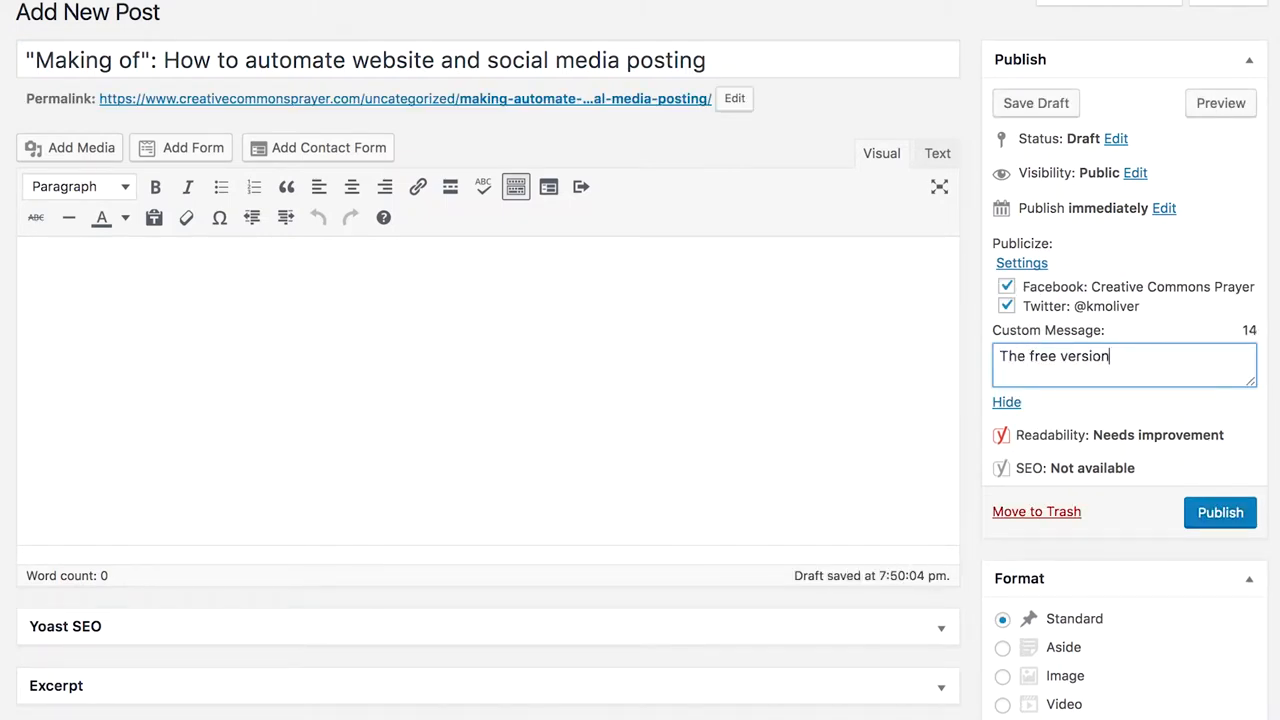
{"action": "type", "text": "won't let me"}
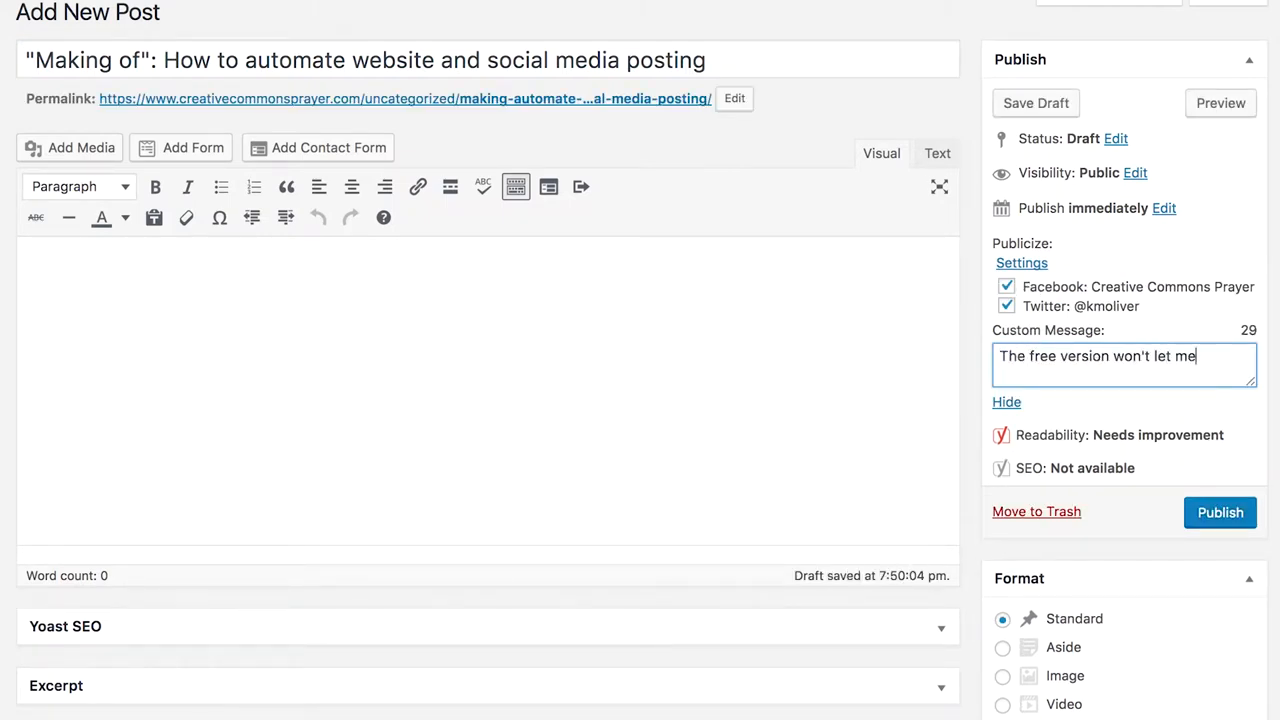
{"action": "type", "text": "write custom copy for eac"}
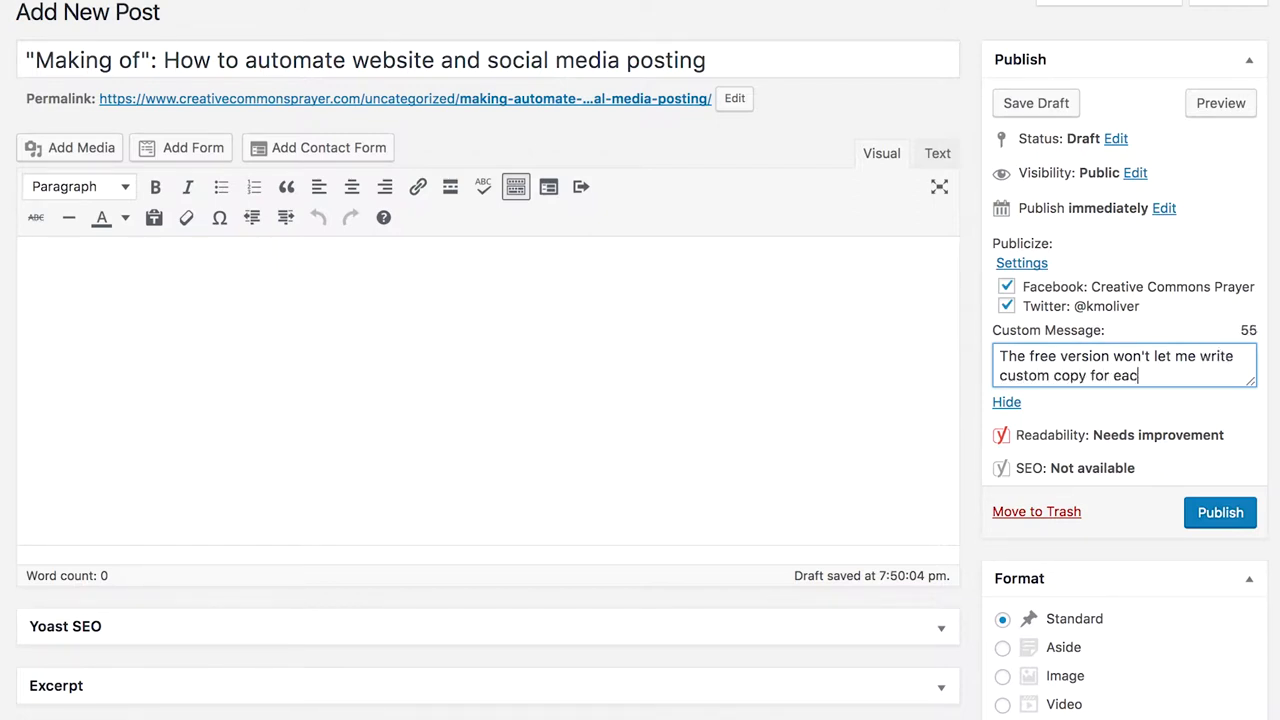
{"action": "type", "text": "h pla"}
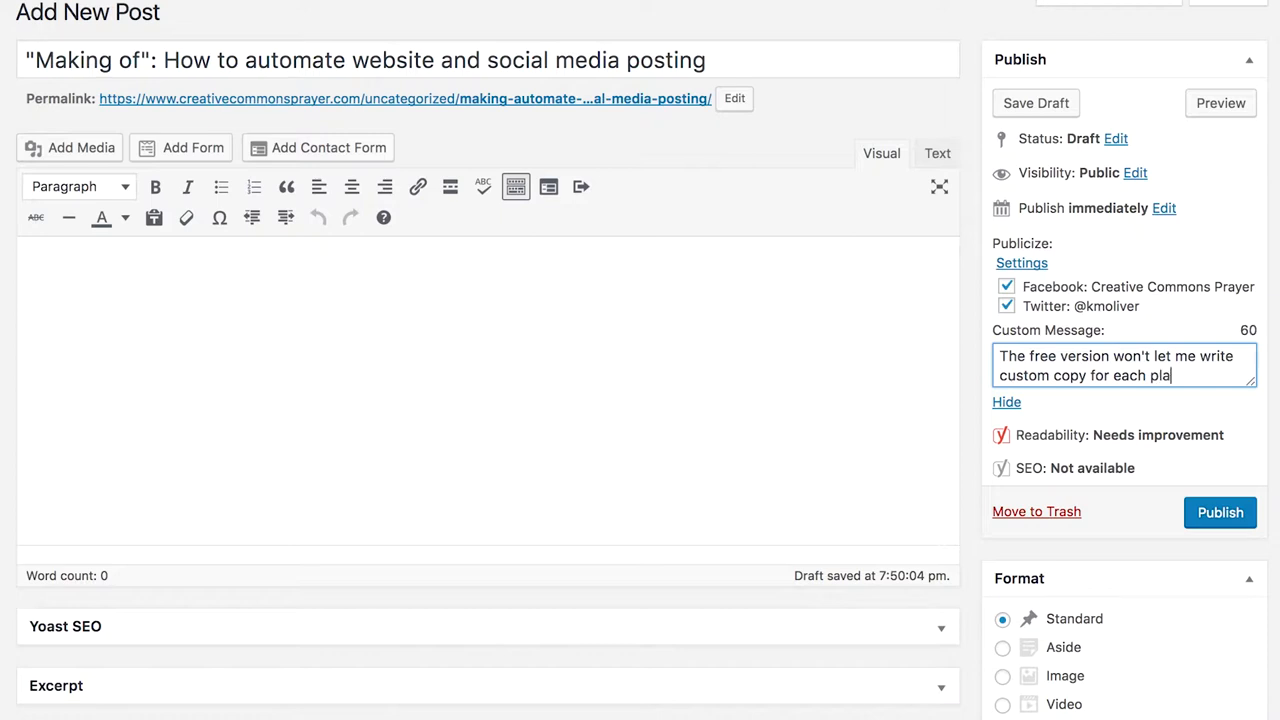
{"action": "type", "text": "tform!"}
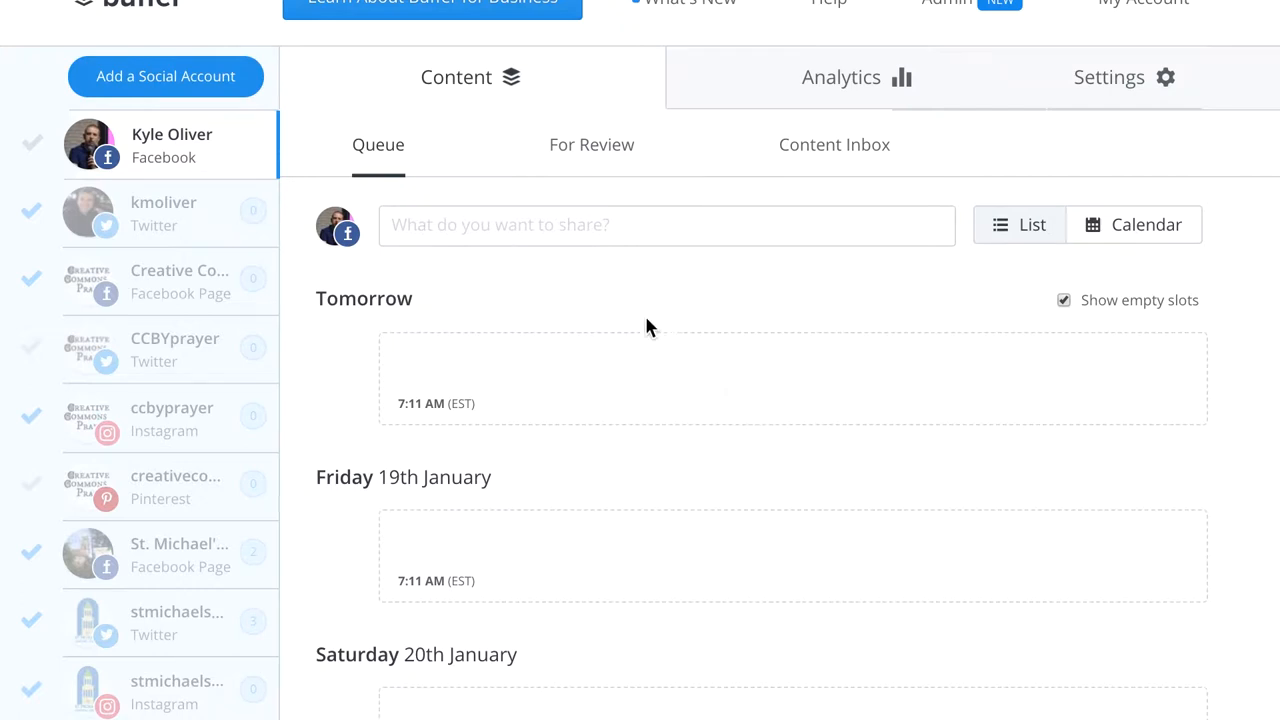
Step: Add 'Having fun working on my first "Making of" video for Creative Commons Prayer!' to the Buffer queue
{"action": "left_click", "coordinate": [667, 224]}
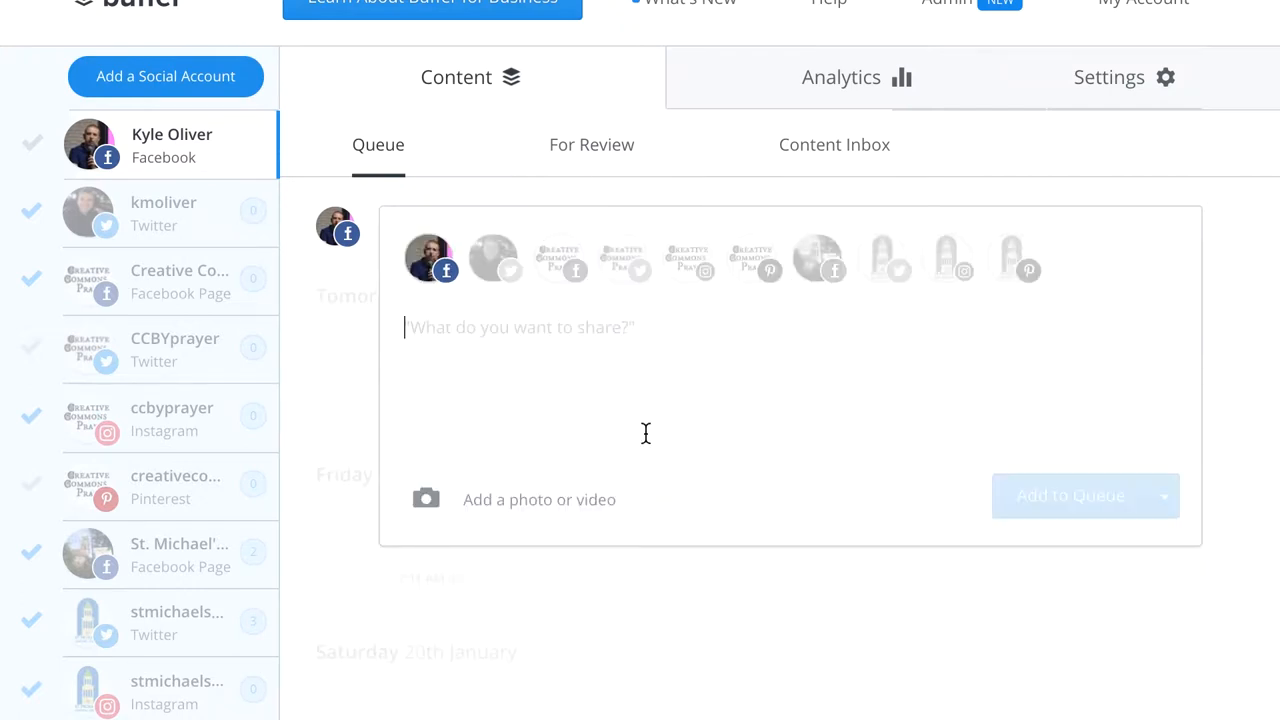
{"action": "type", "text": "Having fun working"}
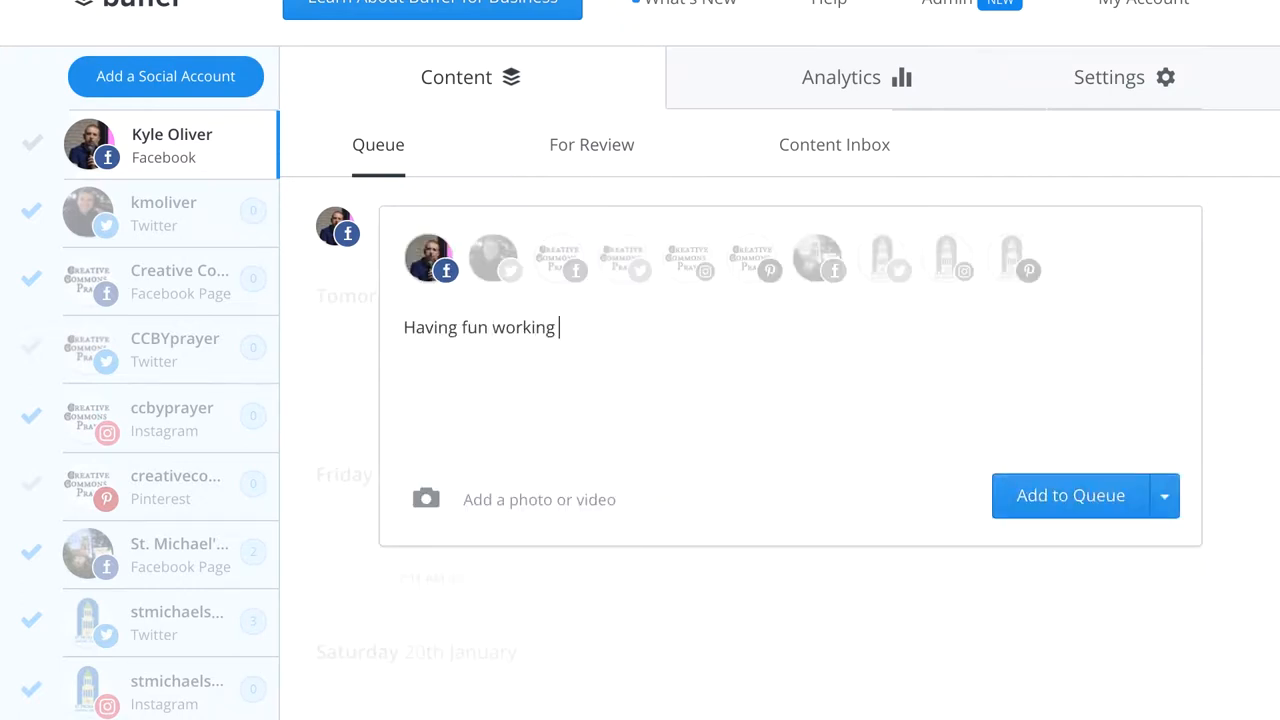
{"action": "type", "text": "on my first \"Making"}
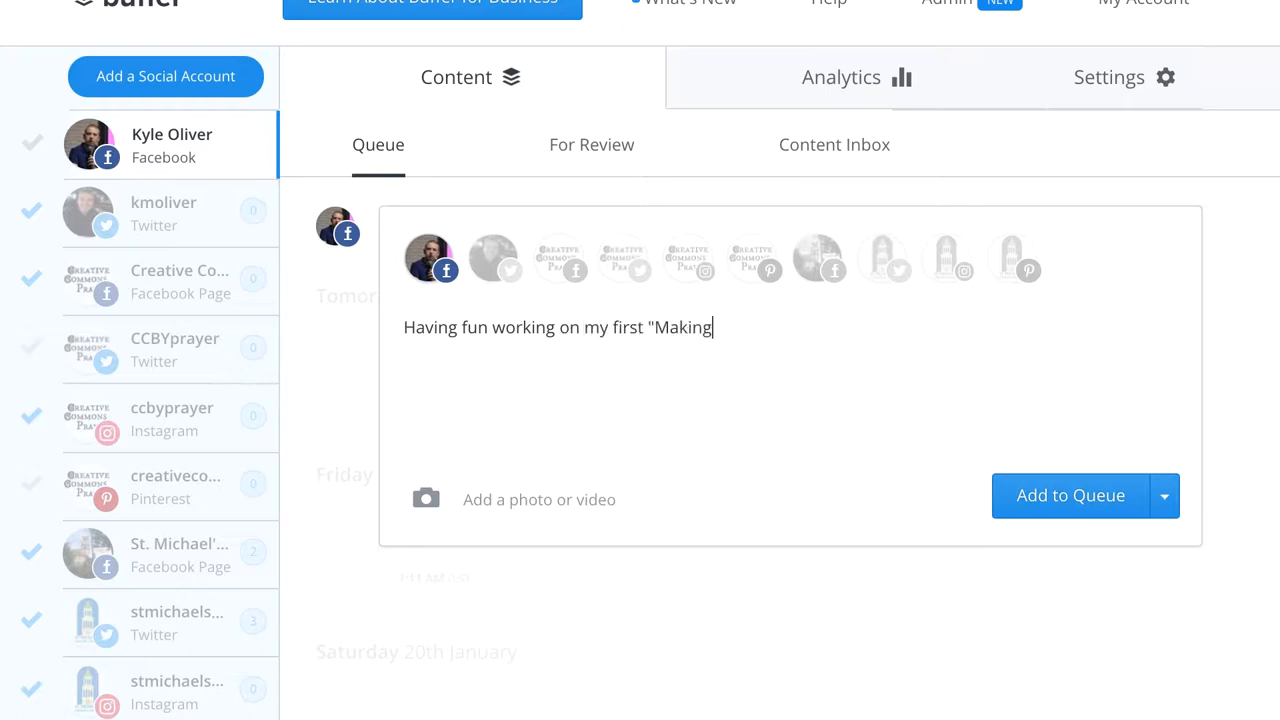
{"action": "type", "text": "of\" video fo"}
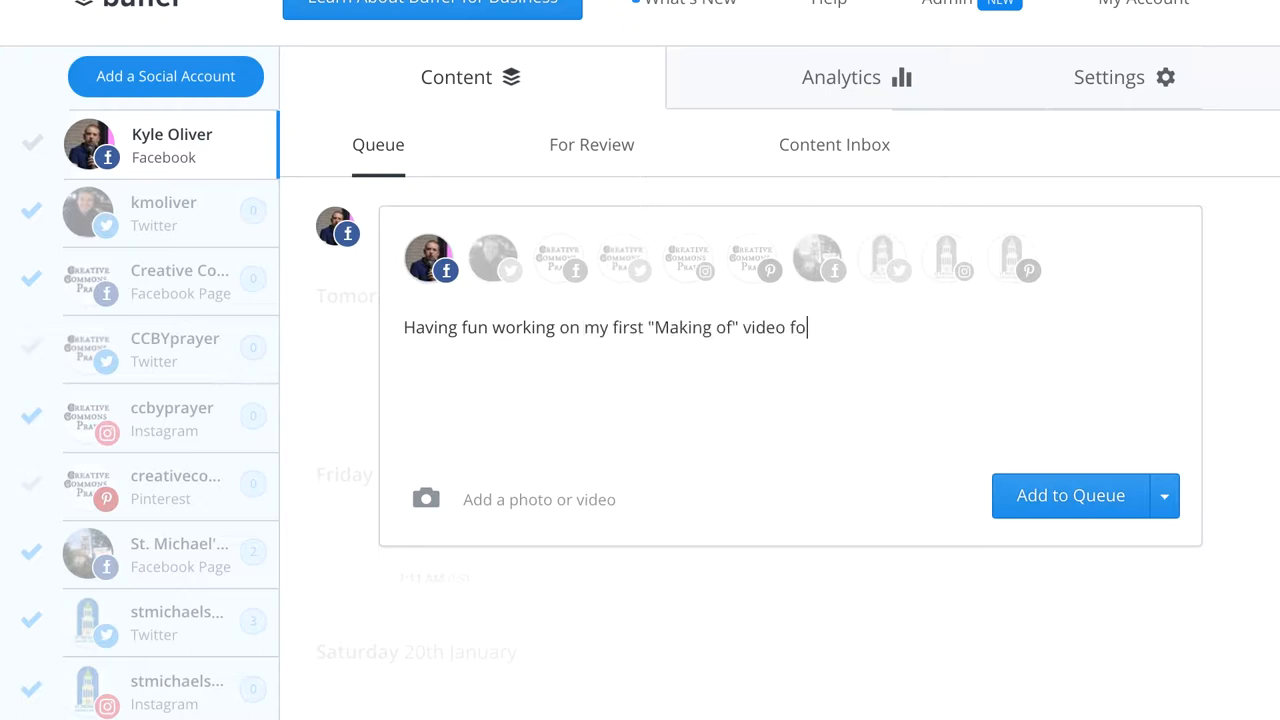
{"action": "type", "text": "r Creative Commons P"}
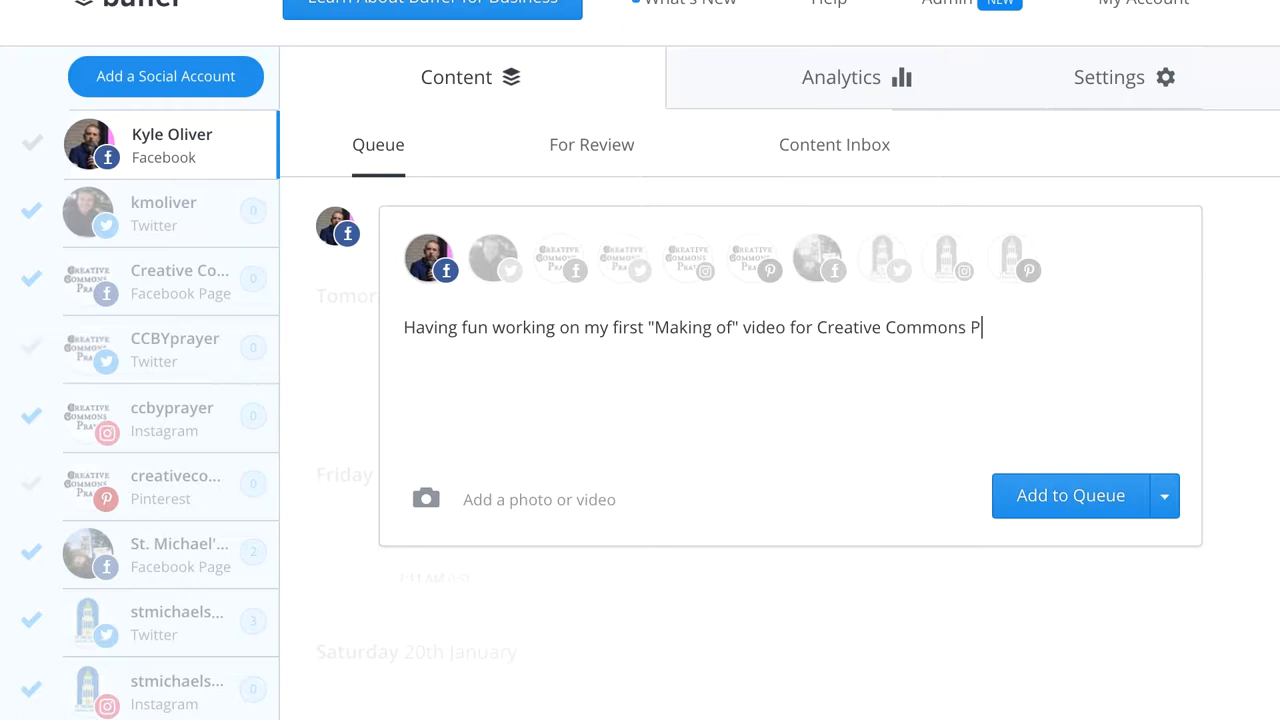
{"action": "left_click", "coordinate": [1070, 495]}
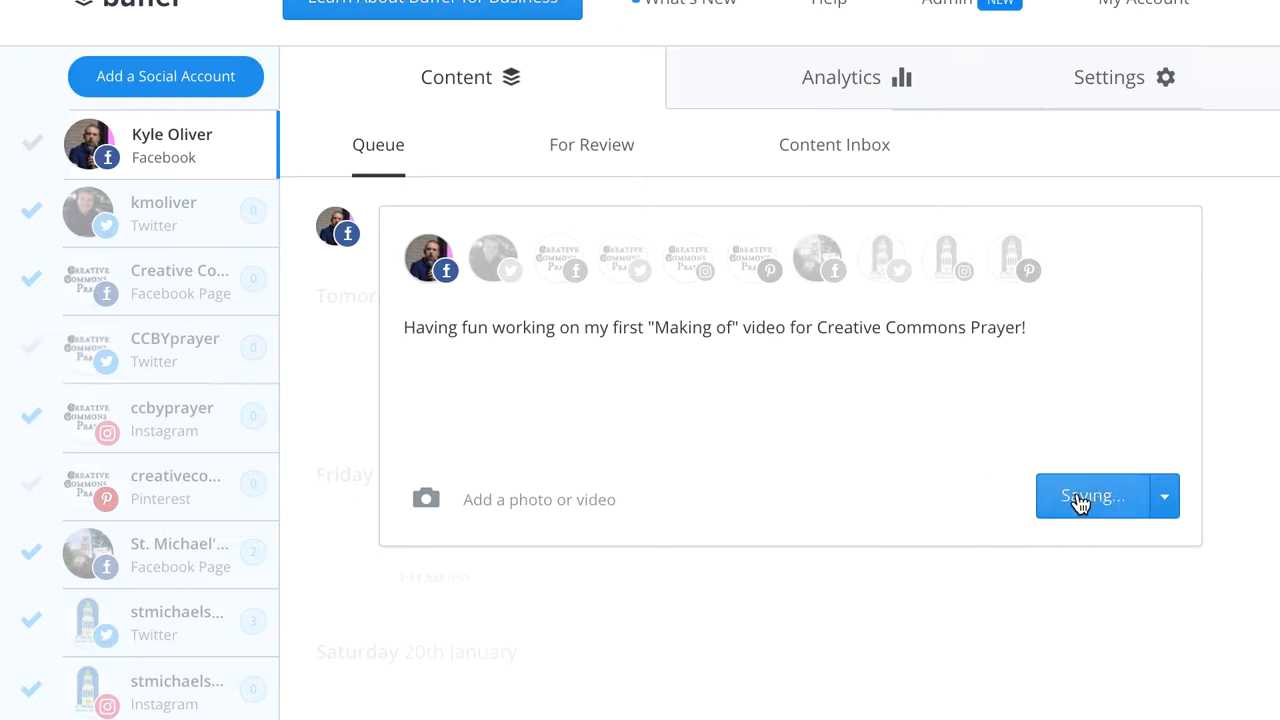
{"action": "left_click", "coordinate": [1093, 496]}
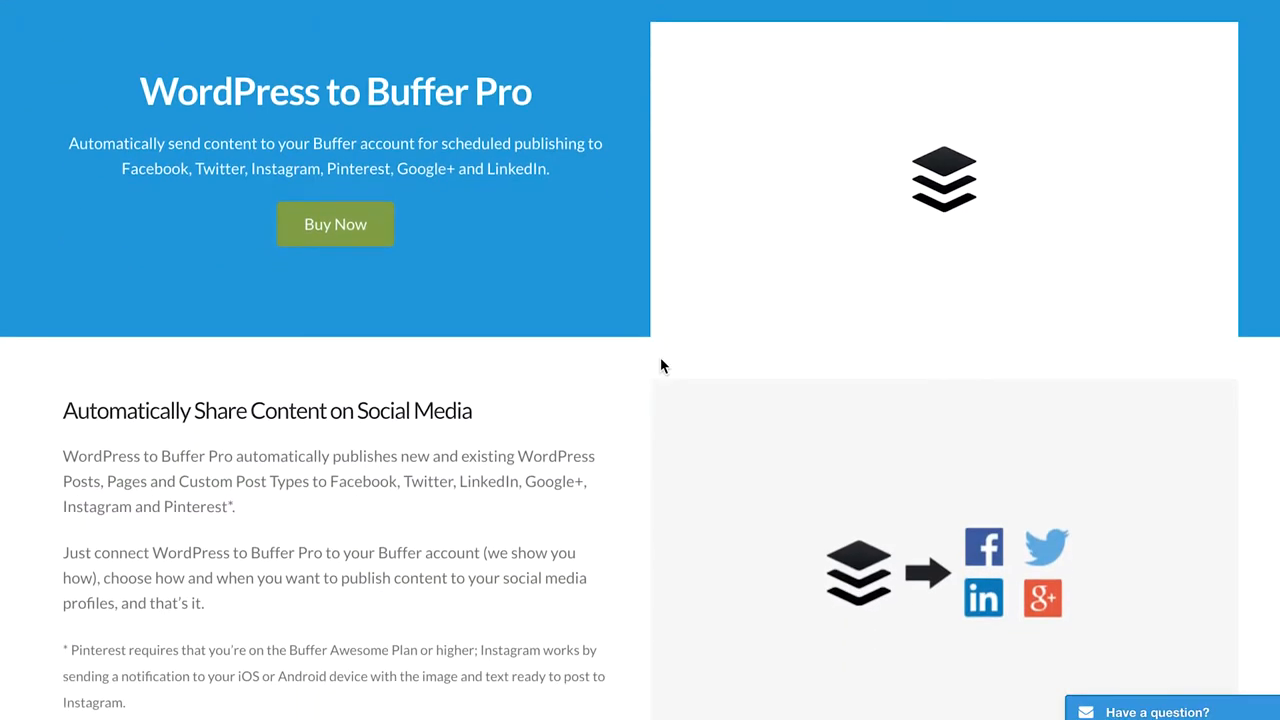
{"action": "scroll", "scroll_direction": "down", "scroll_amount": 3}
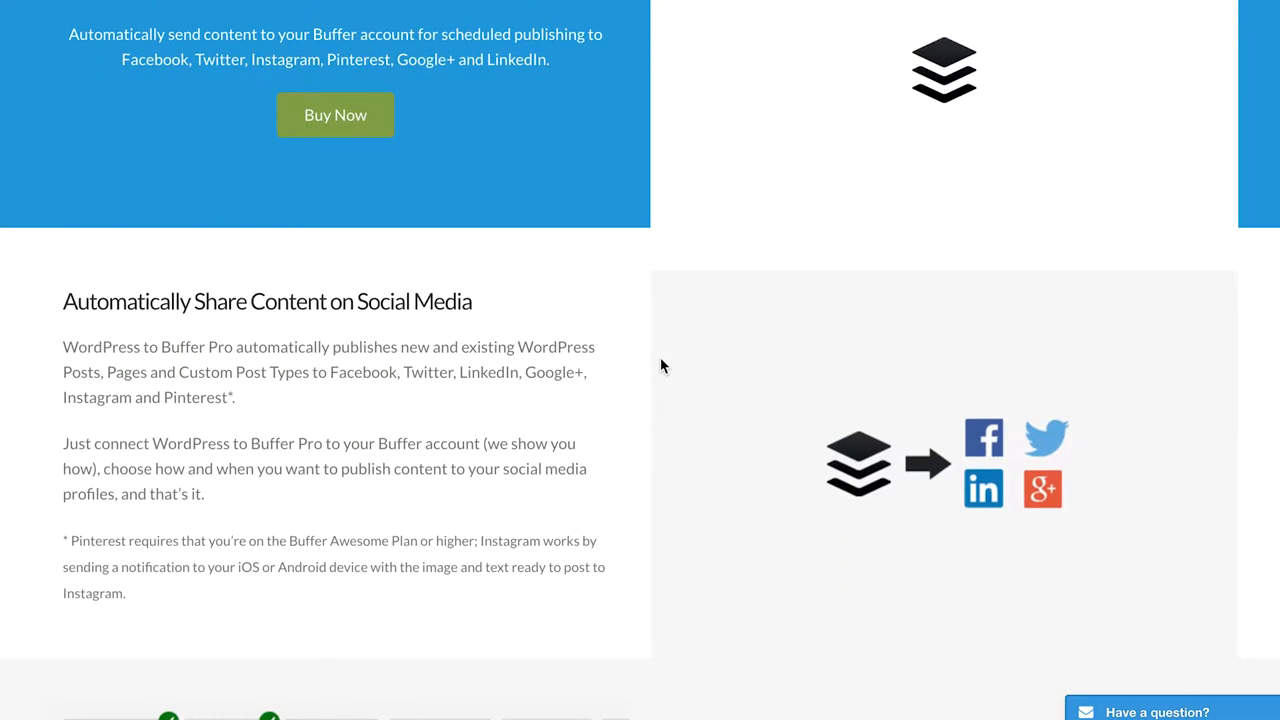
{"action": "scroll", "scroll_direction": "down", "scroll_amount": 3}
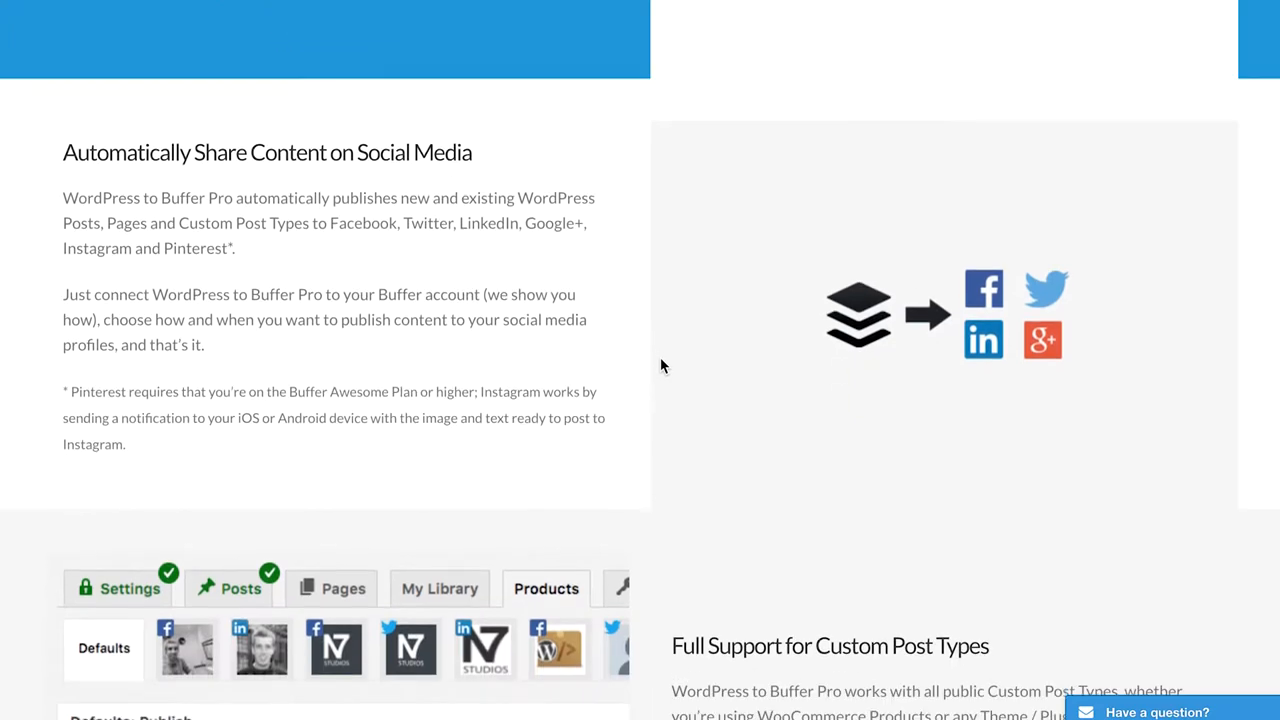
{"action": "scroll", "scroll_direction": "down", "scroll_amount": 3}
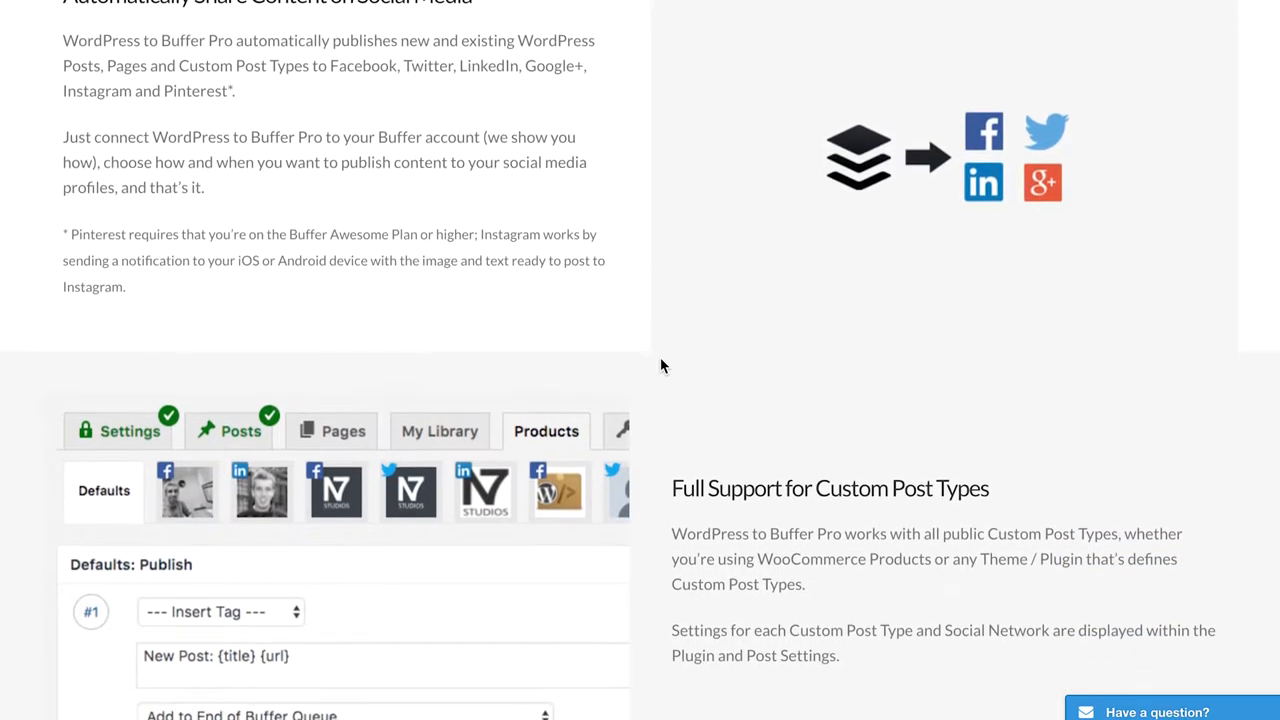
{"action": "scroll", "scroll_direction": "down", "scroll_amount": 3}
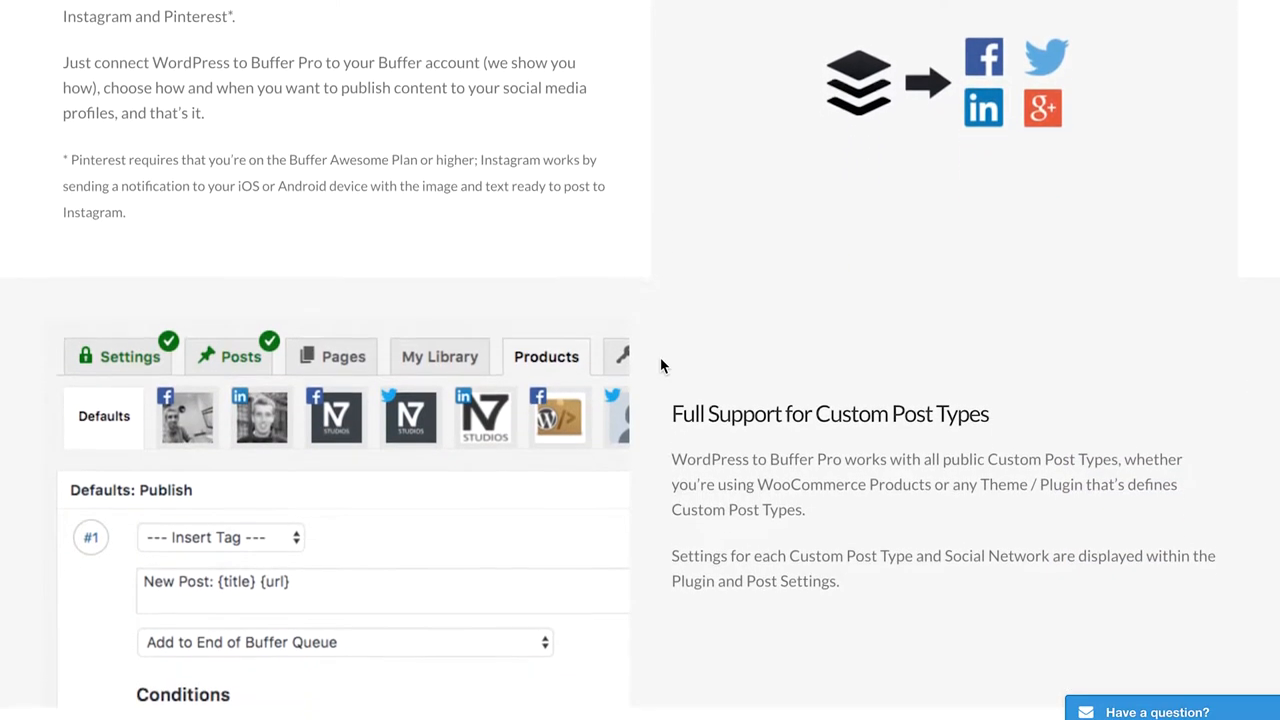
{"action": "scroll", "scroll_direction": "down", "scroll_amount": 3}
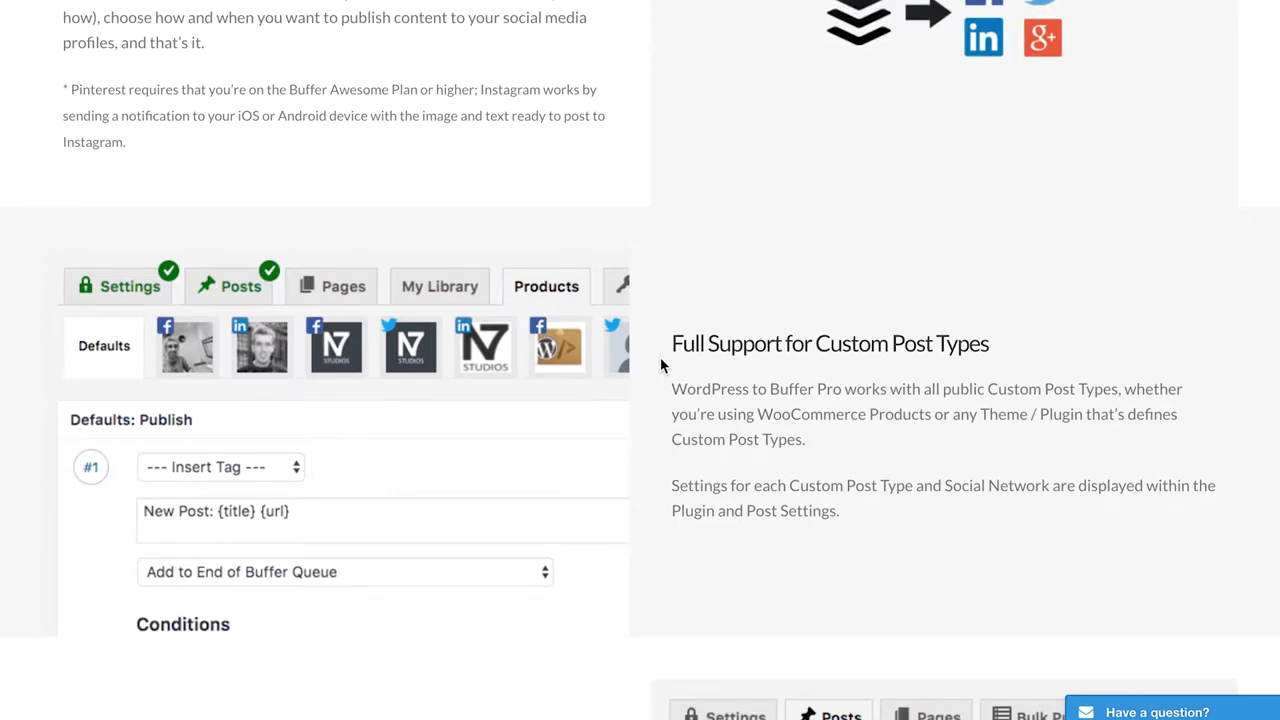
{"action": "scroll", "scroll_direction": "down", "scroll_amount": 3}
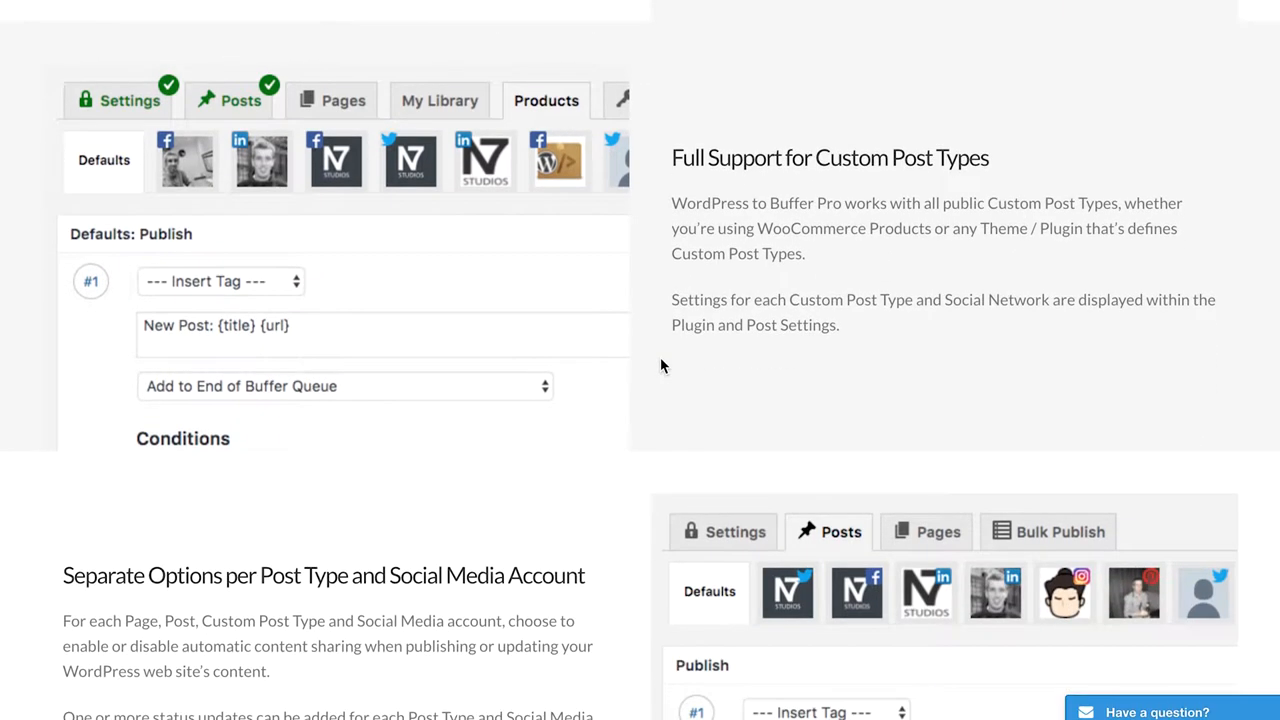
{"action": "scroll", "scroll_direction": "down", "scroll_amount": 3}
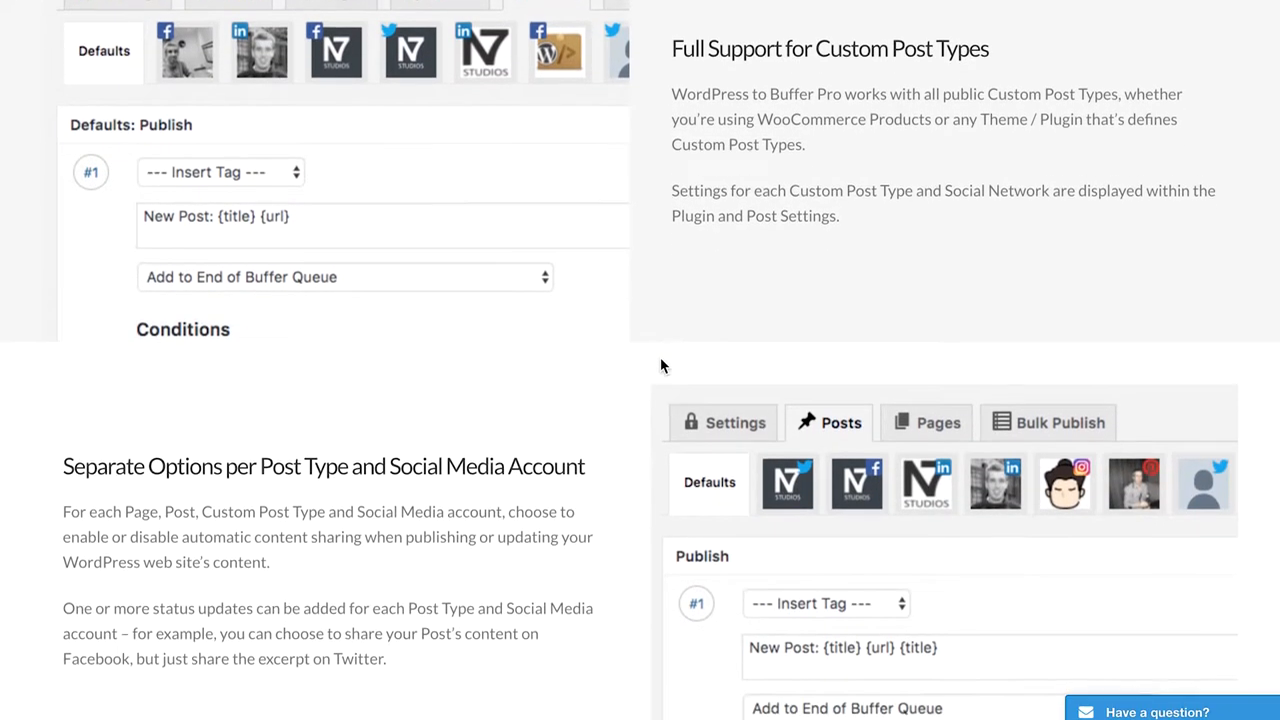
{"action": "scroll", "scroll_direction": "down", "scroll_amount": 3}
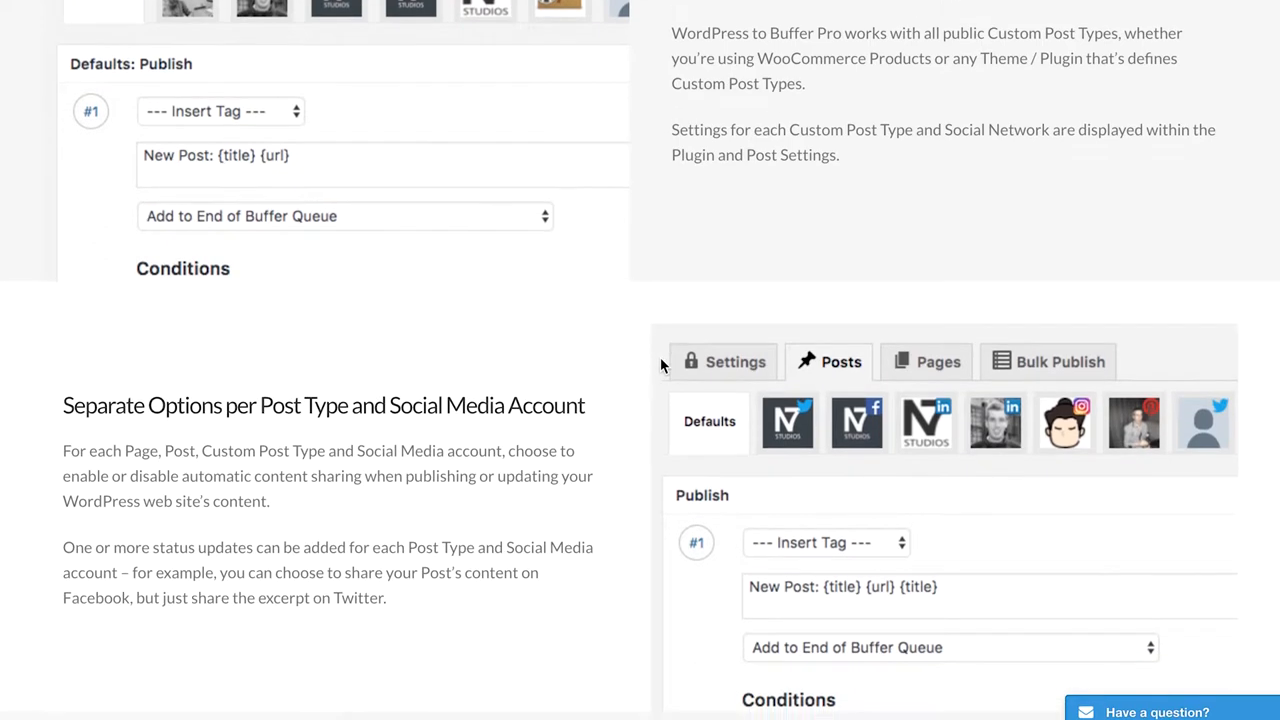
{"action": "scroll", "scroll_direction": "down", "scroll_amount": 3}
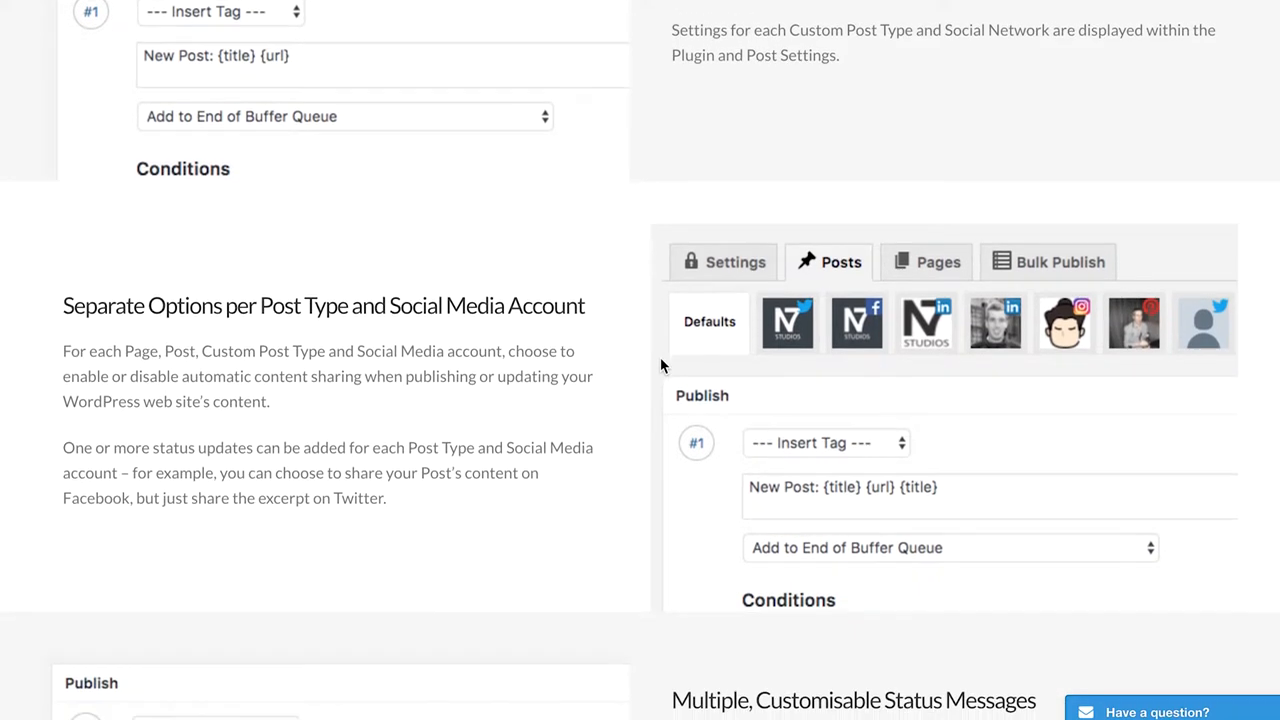
{"action": "scroll", "scroll_direction": "down", "scroll_amount": 3}
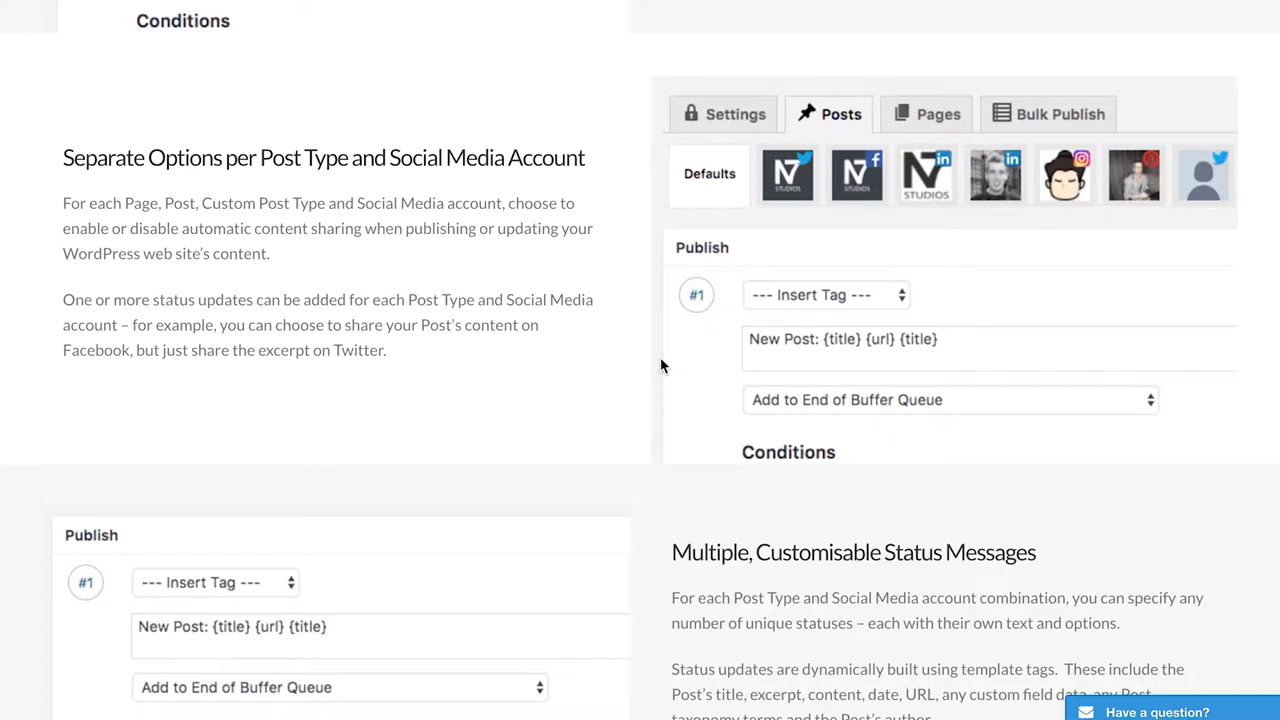
{"action": "scroll", "scroll_direction": "down", "scroll_amount": 3}
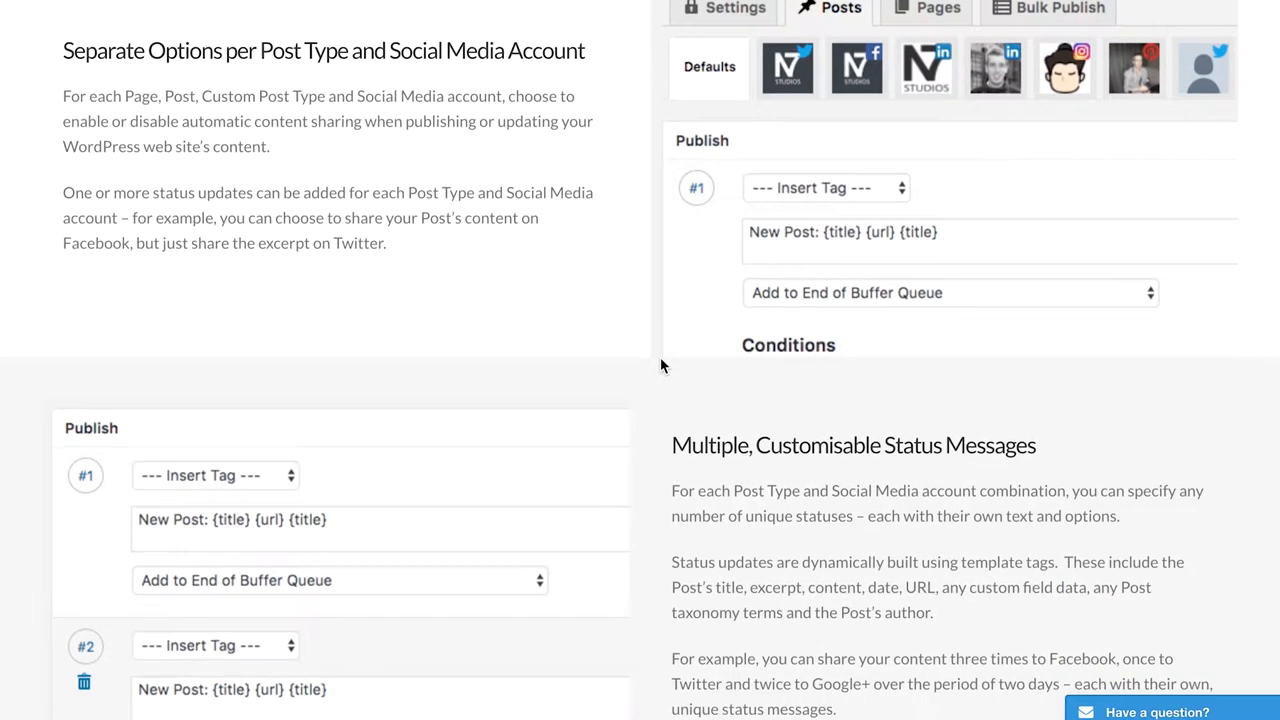
{"action": "scroll", "scroll_direction": "down", "scroll_amount": 3}
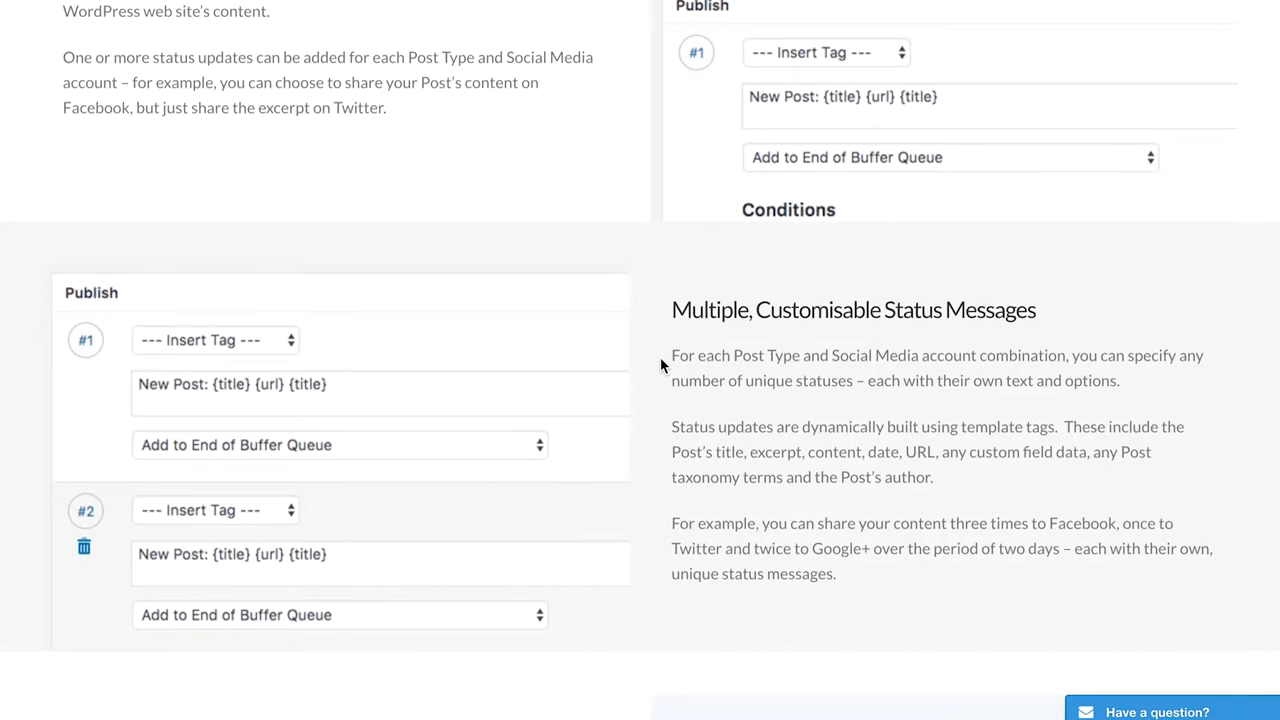
{"action": "scroll", "scroll_direction": "down", "scroll_amount": 3}
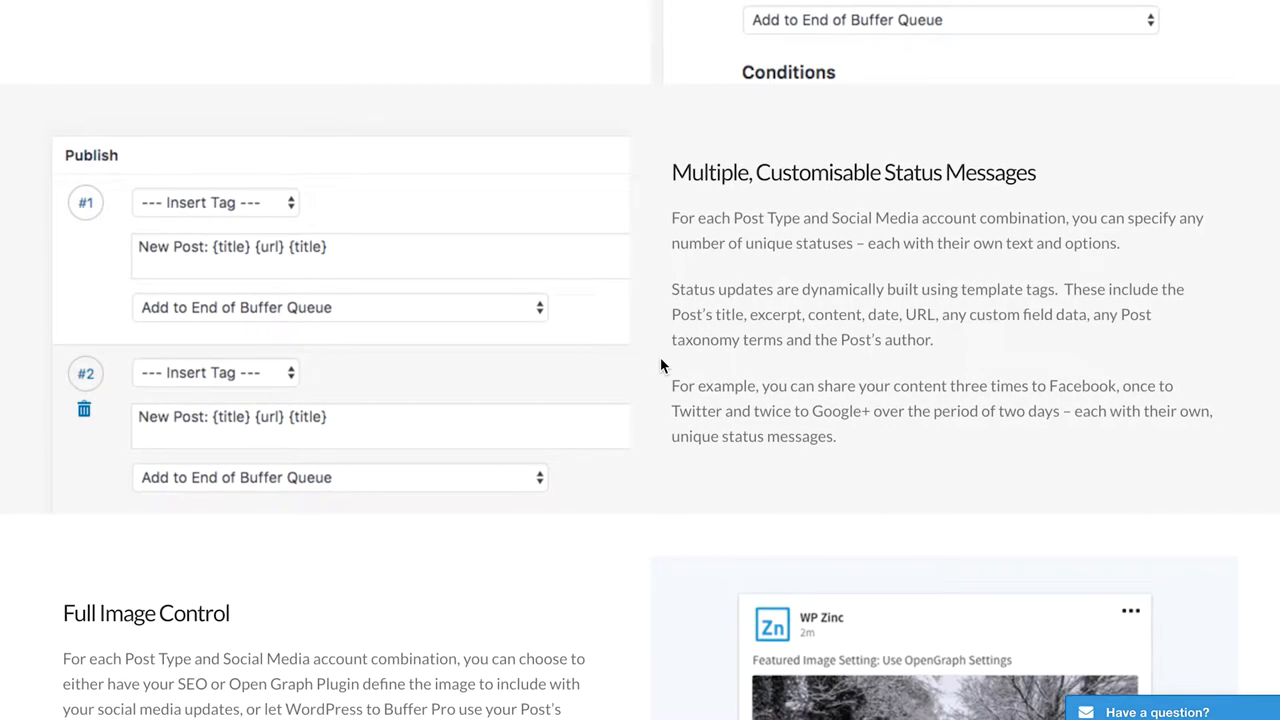
{"action": "scroll", "scroll_direction": "down", "scroll_amount": 3}
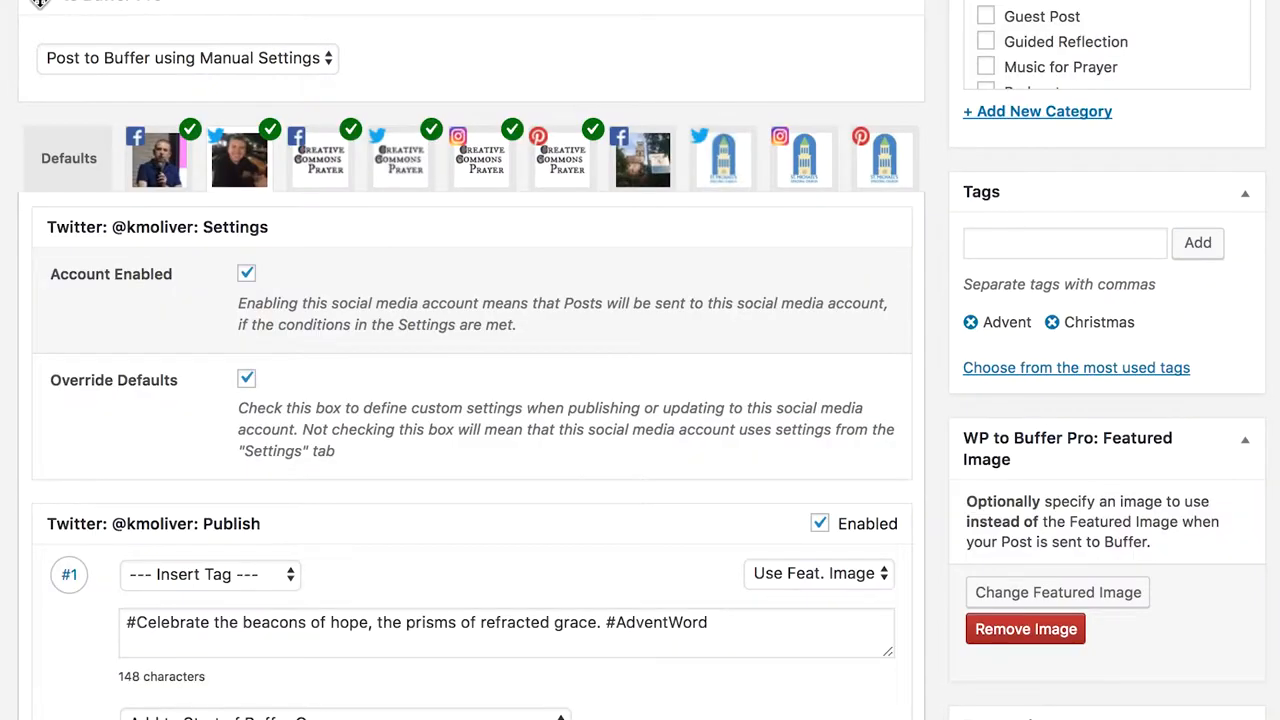
{"action": "mouse_move", "coordinate": [239, 158]}
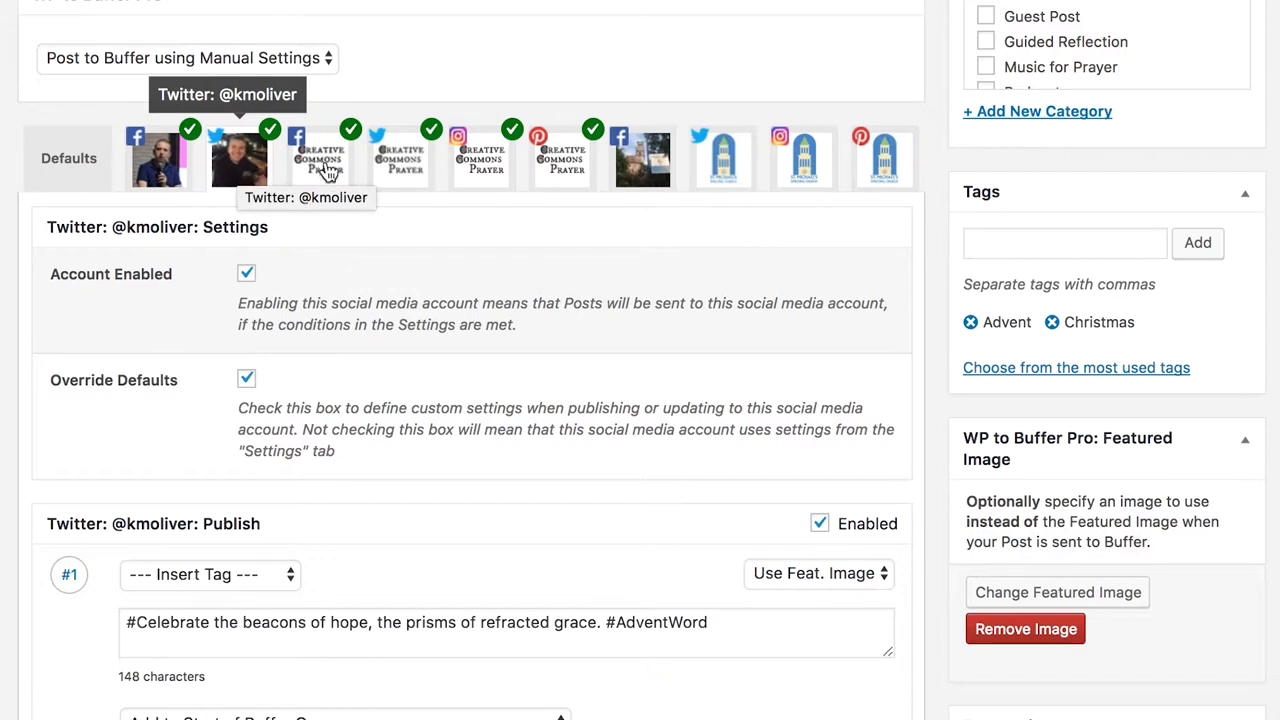
Step: Select the Creative Commons Prayer Twitter profile in WP to Buffer Pro and scroll to its Publish settings
{"action": "left_click", "coordinate": [400, 157]}
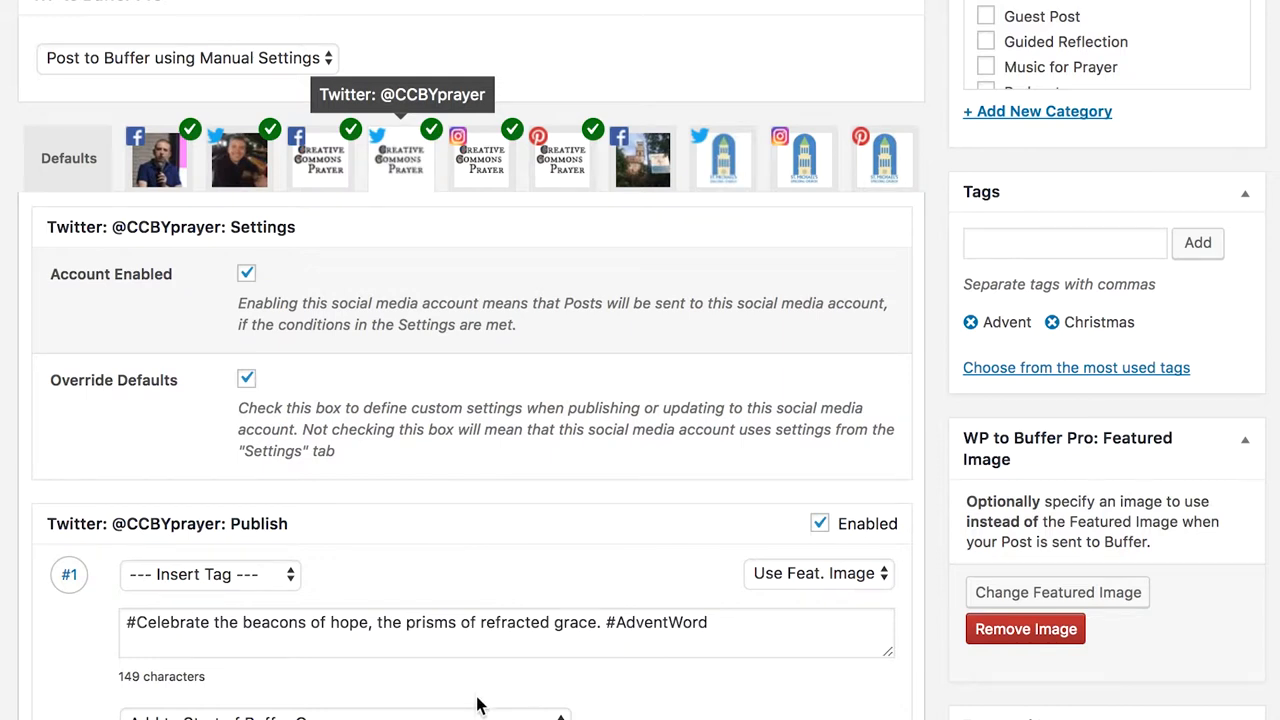
{"action": "scroll", "scroll_direction": "down", "scroll_amount": 3}
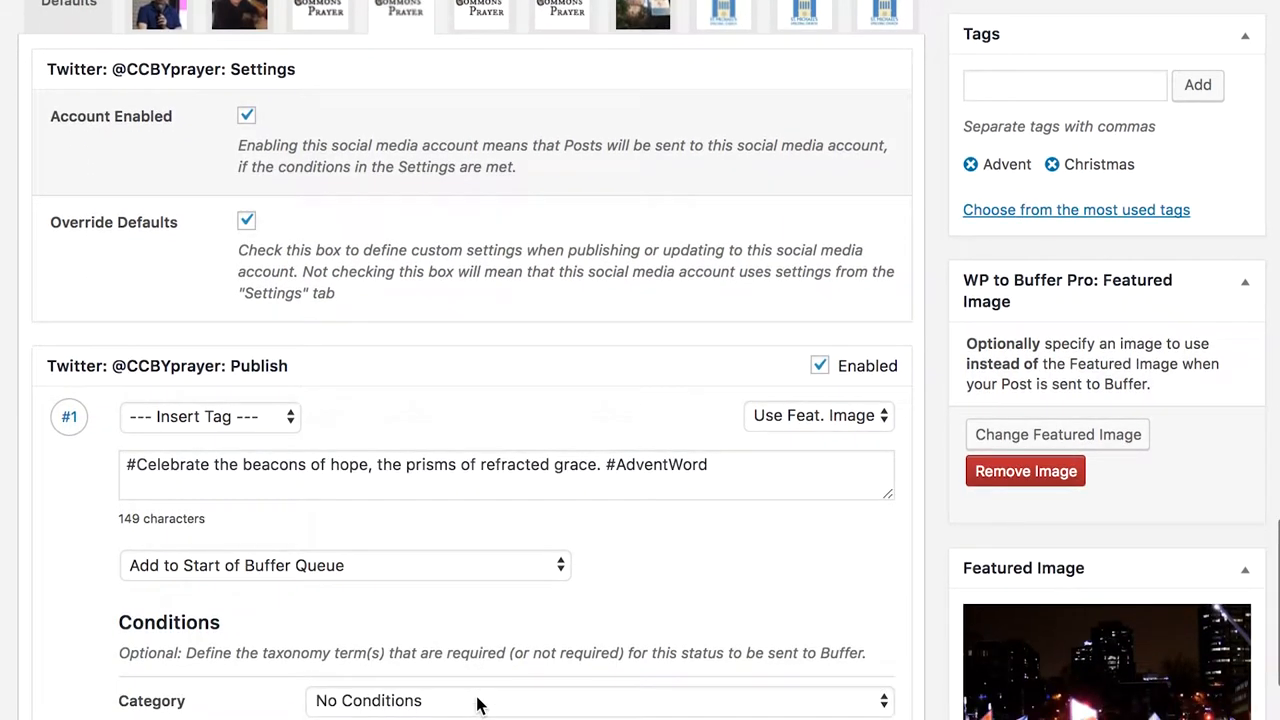
{"action": "scroll", "scroll_direction": "down", "scroll_amount": 3}
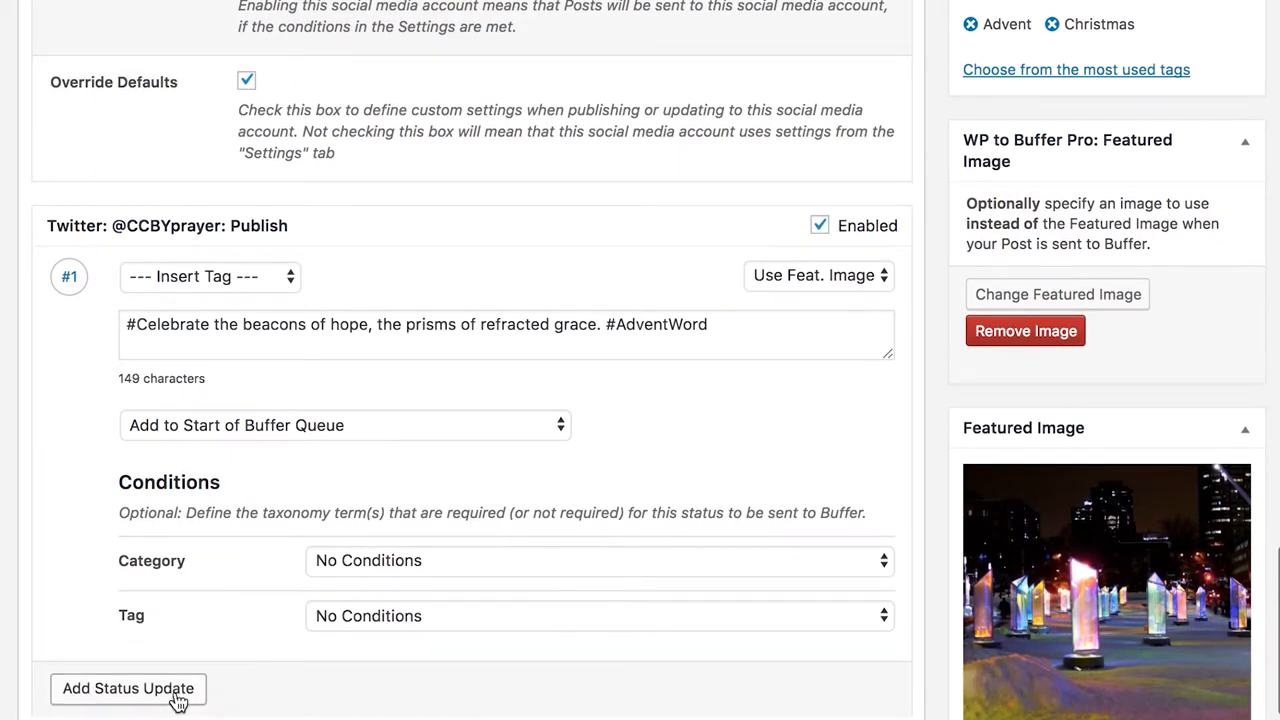
Step: Add a second prisms tweet with the photo credit, set to Add to End of Buffer Queue
{"action": "left_click", "coordinate": [127, 688]}
{"action": "type", "text": "Love these prisms of grace shining forth on a winter's night—or morning. #AdventWord"}
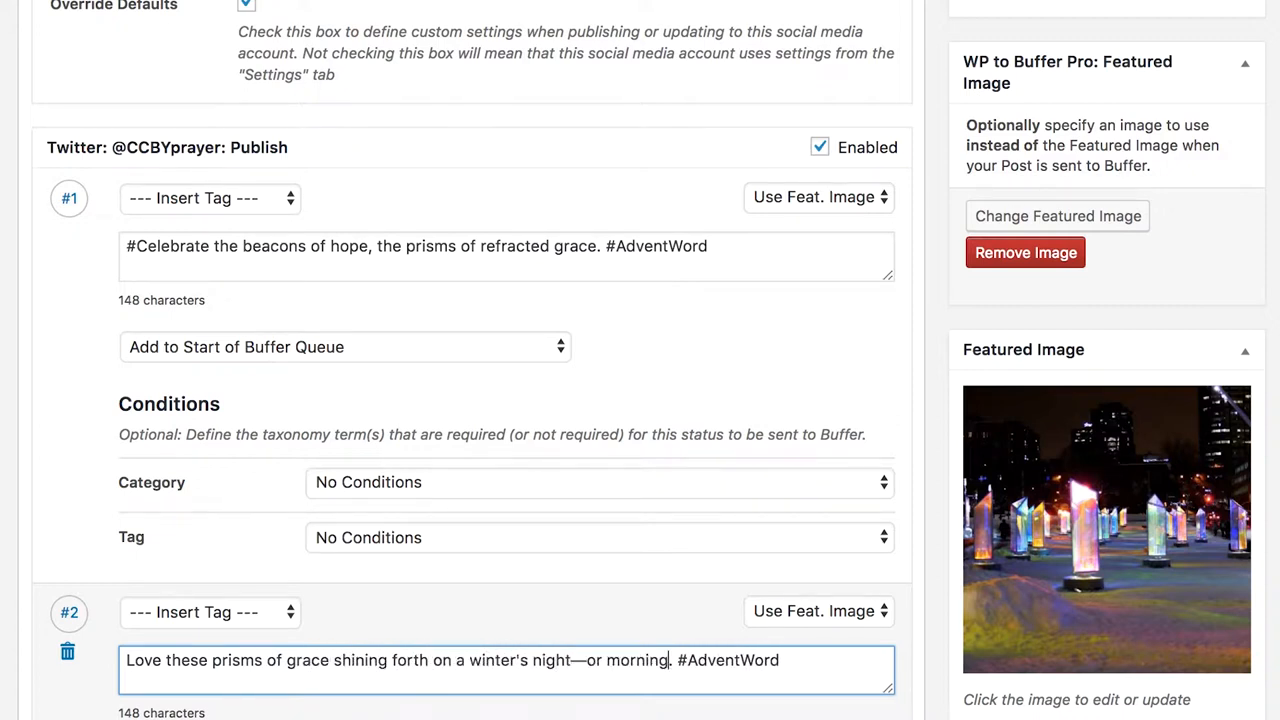
{"action": "type", "text": "#celebr"}
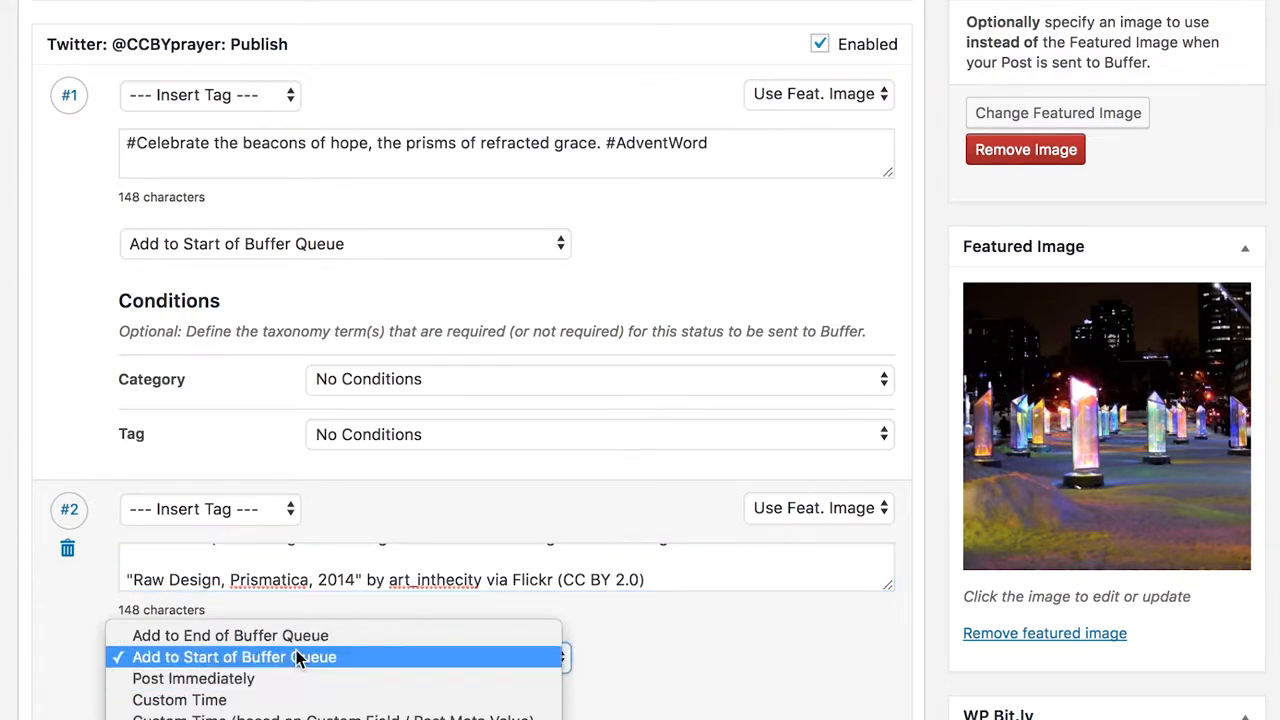
{"action": "mouse_move", "coordinate": [295, 686]}
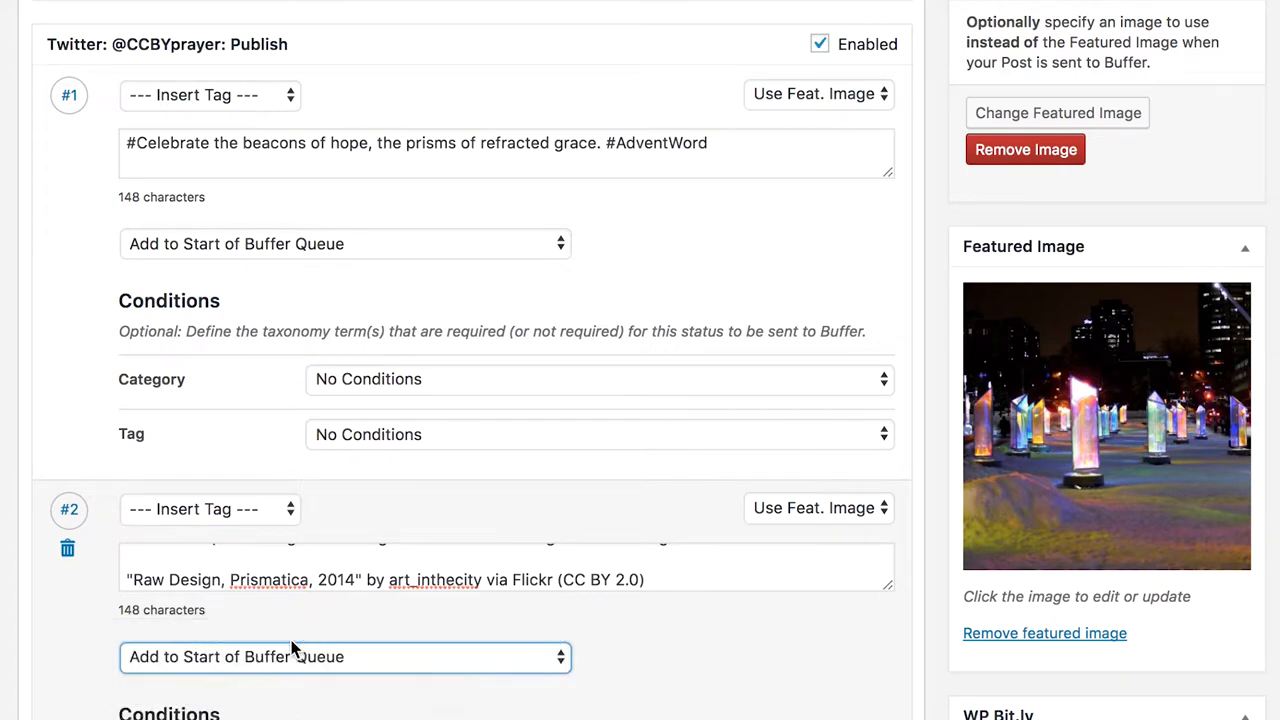
{"action": "left_click", "coordinate": [345, 656]}
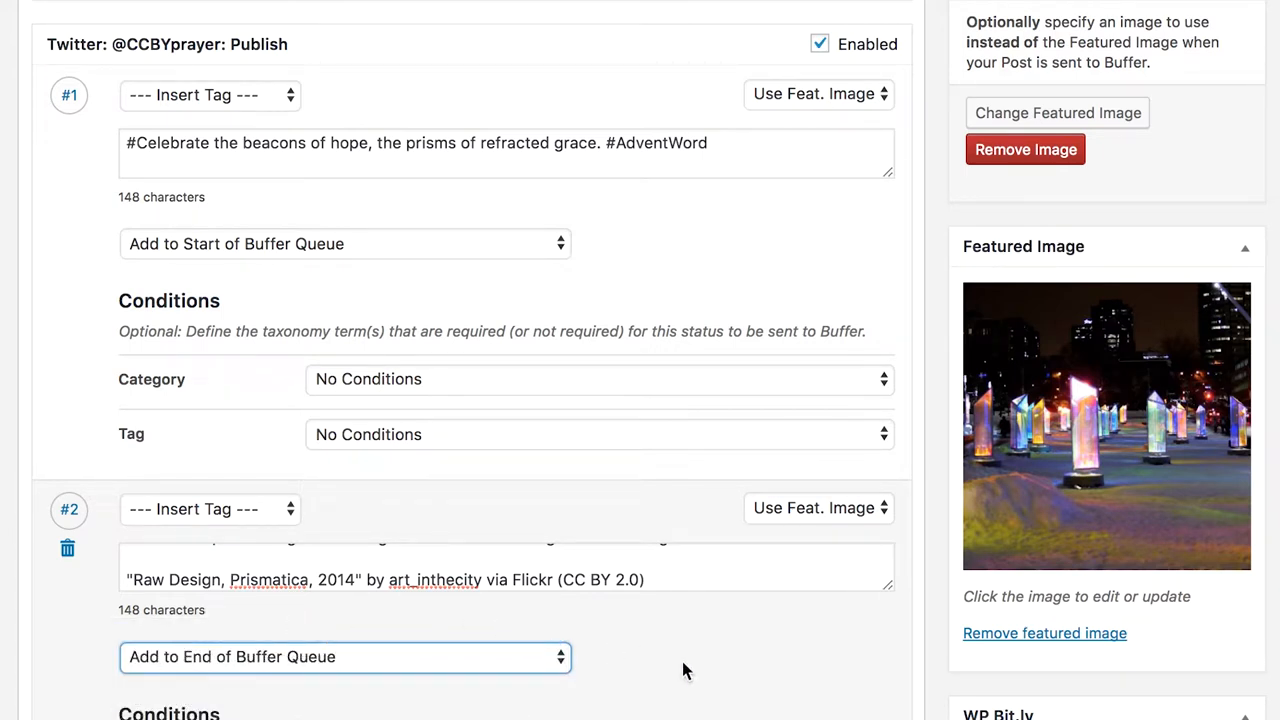
{"action": "scroll", "scroll_direction": "down", "scroll_amount": 3}
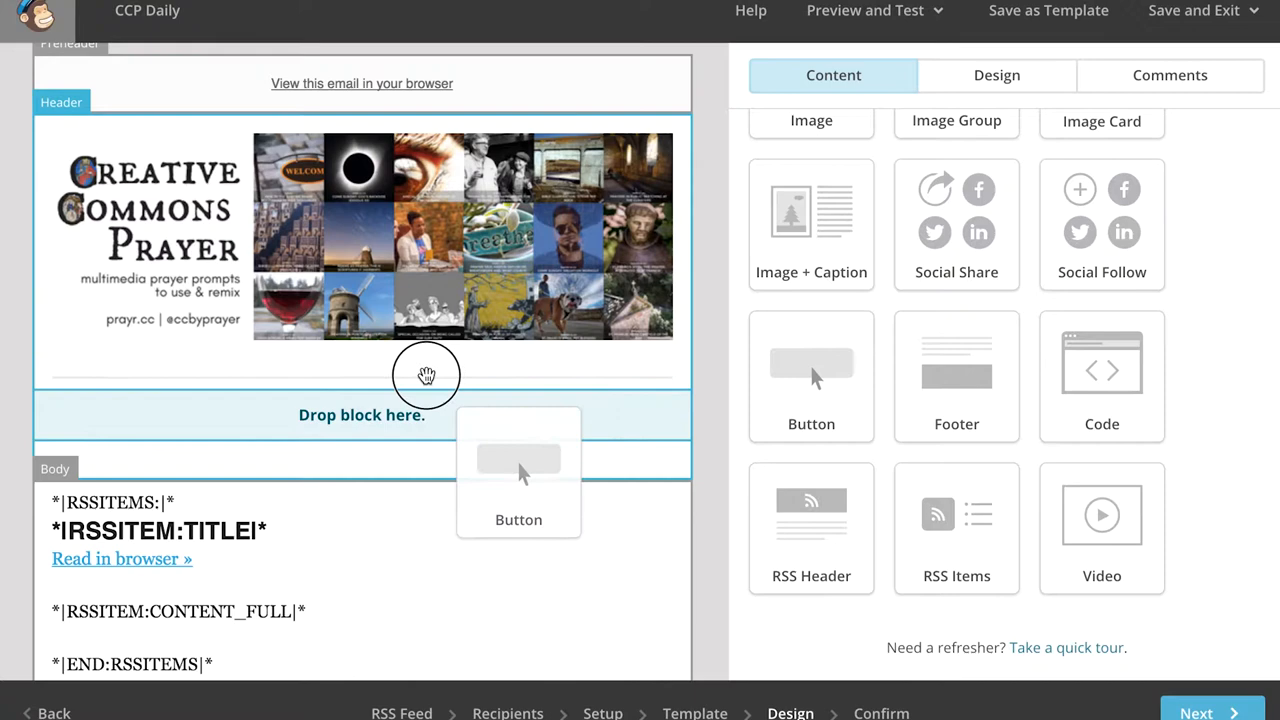
Step: Place a button block below the header, label it 'Visit the Site', and save it
{"action": "left_click_drag", "start_coordinate": [518, 458], "coordinate": [361, 429]}
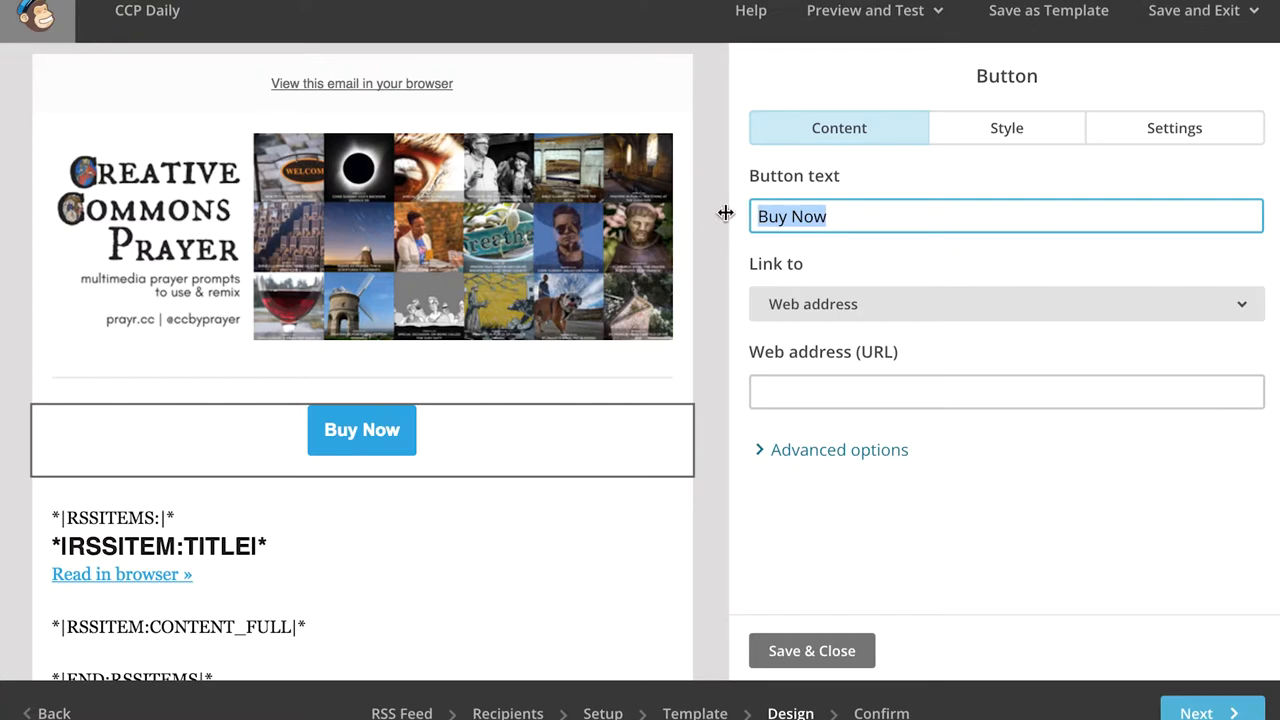
{"action": "type", "text": "Visit the Site"}
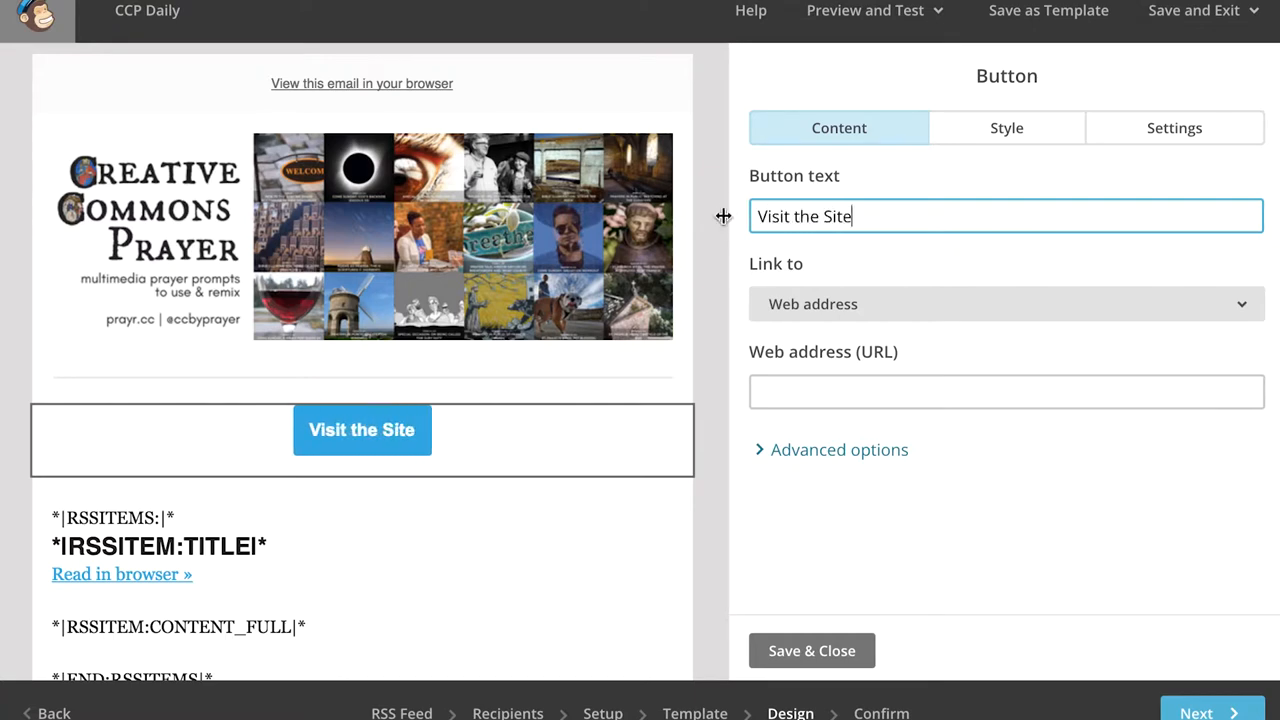
{"action": "left_click", "coordinate": [811, 650]}
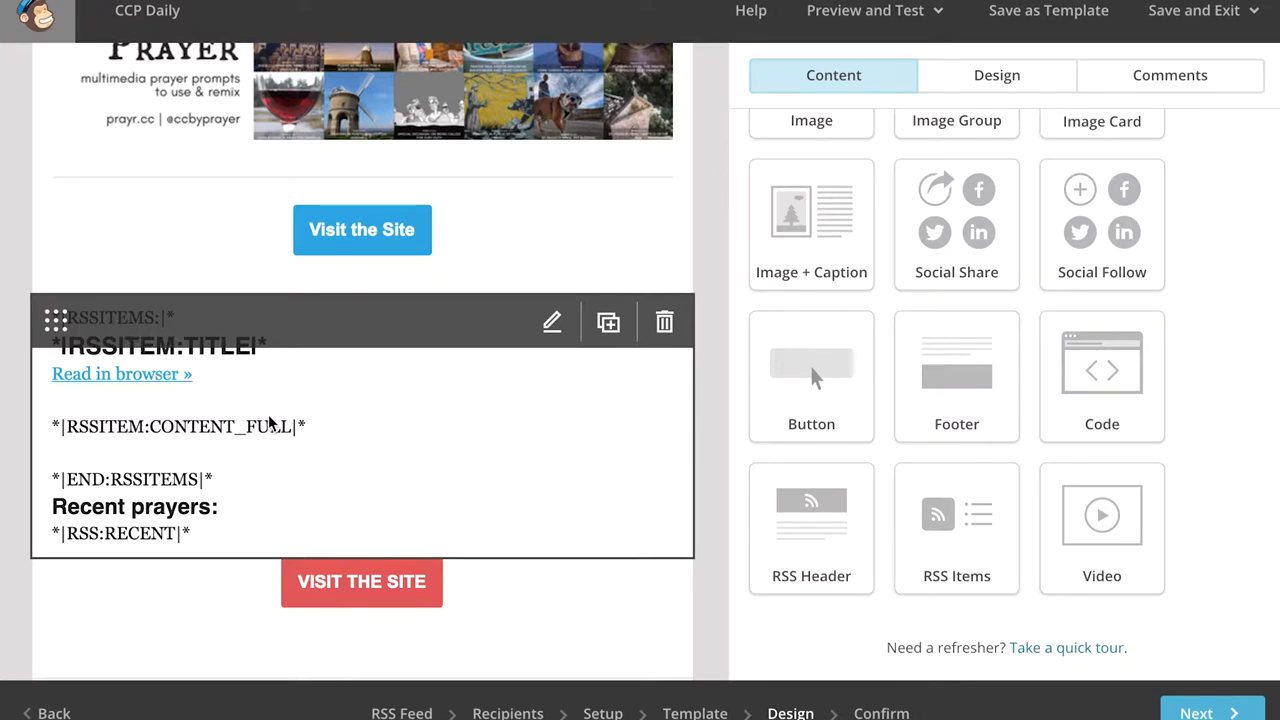
{"action": "left_click", "coordinate": [551, 321]}
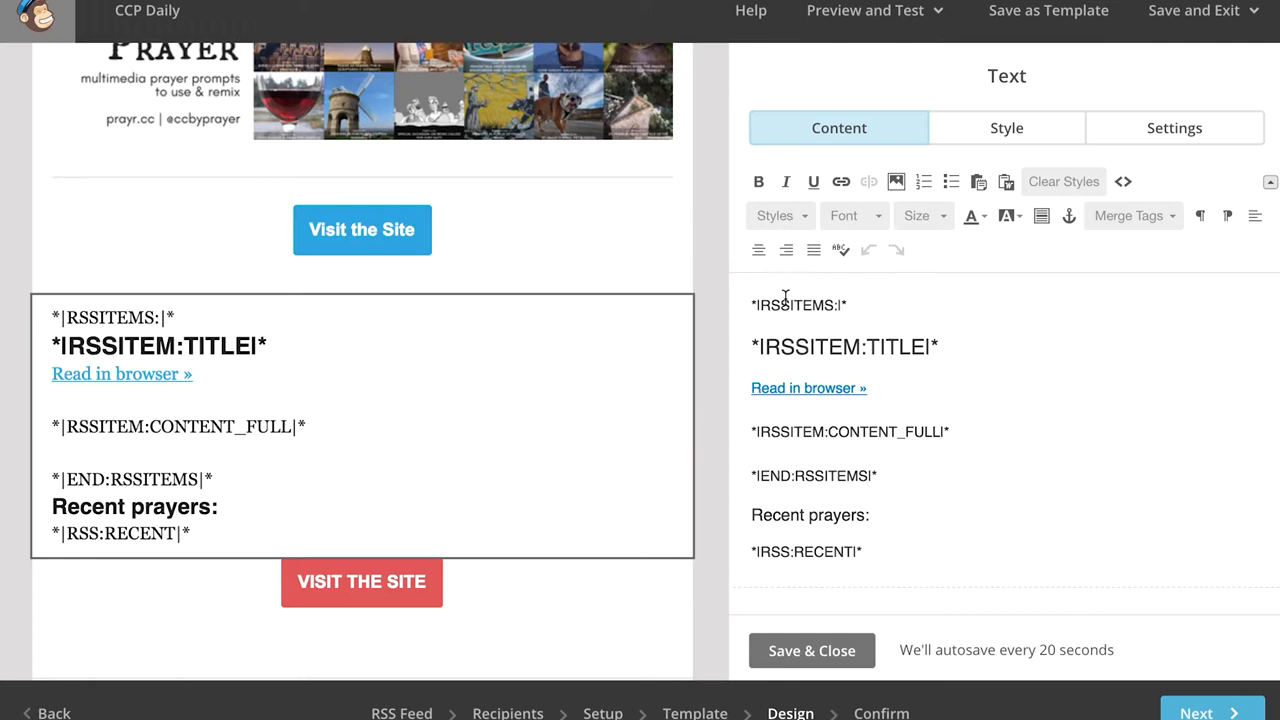
{"action": "mouse_move", "coordinate": [865, 395]}
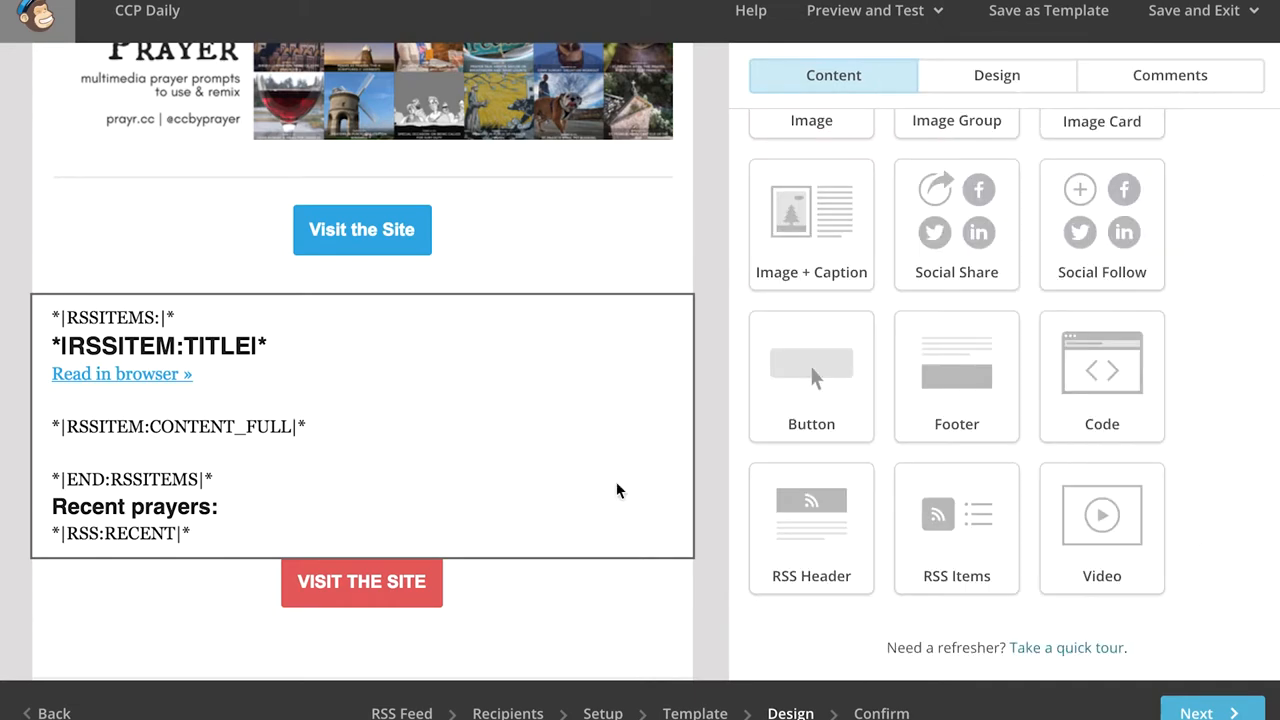
{"action": "left_click", "coordinate": [664, 226]}
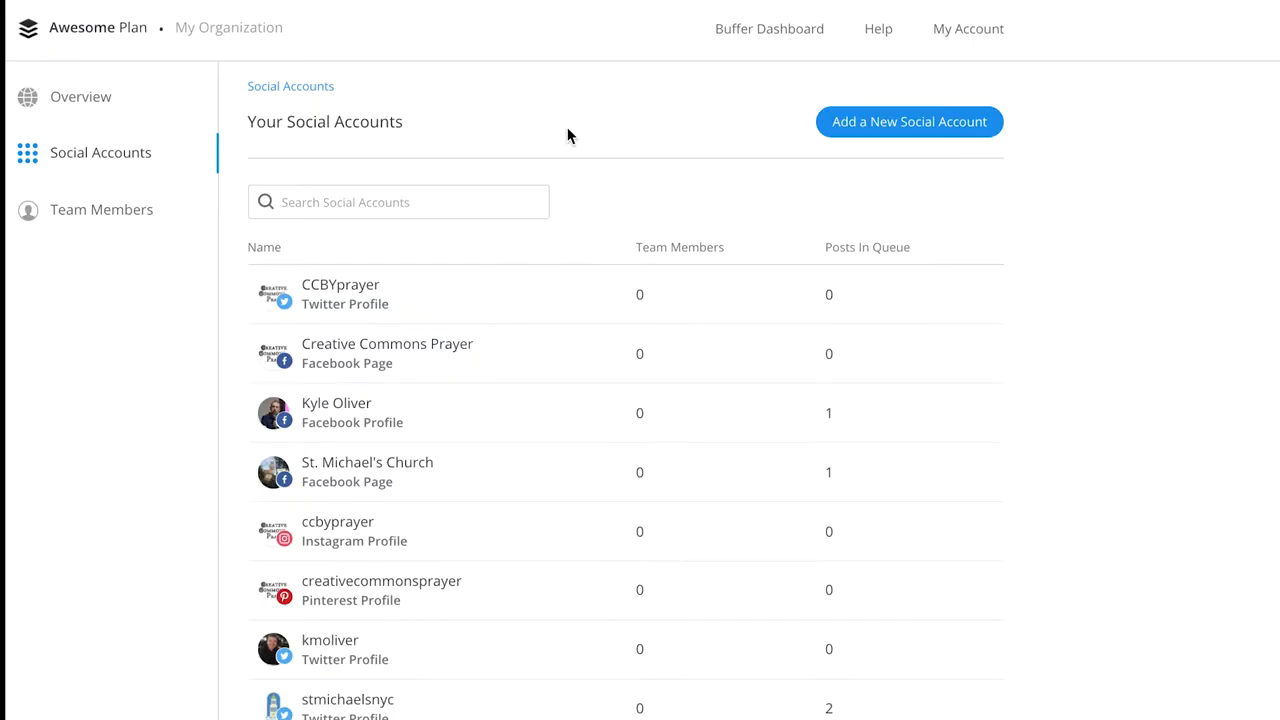
{"action": "mouse_move", "coordinate": [70, 33]}
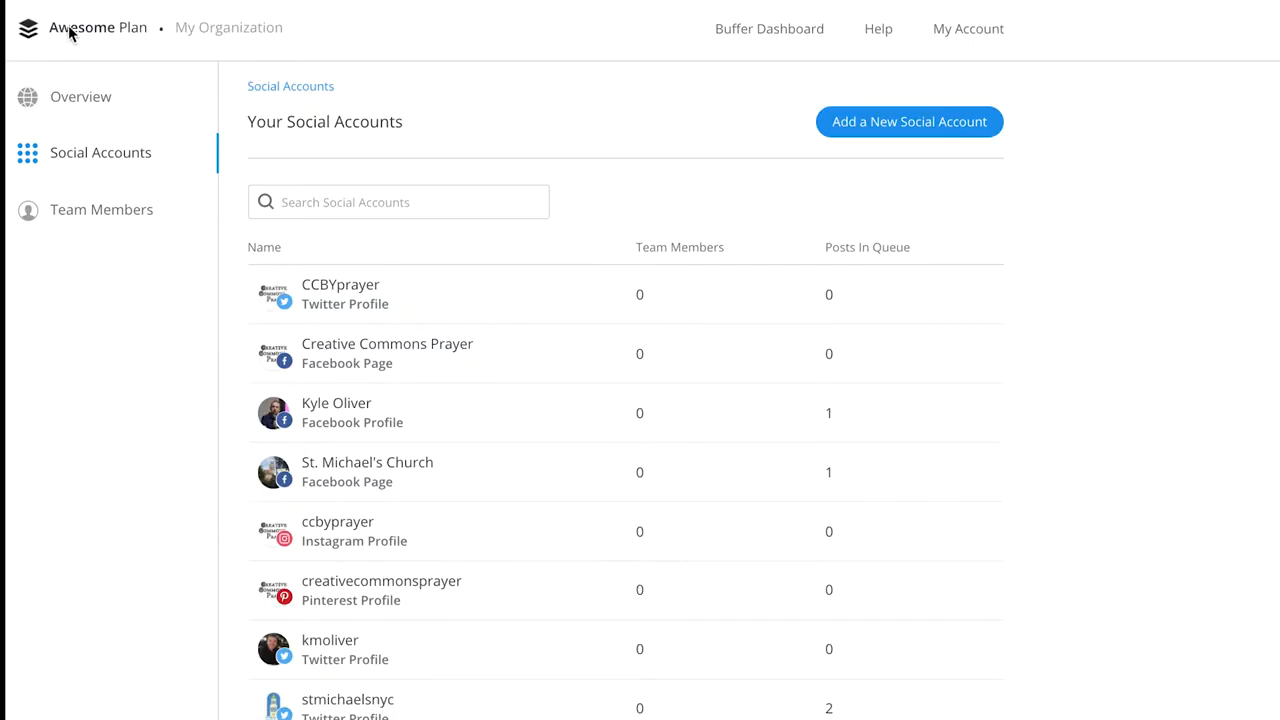
{"action": "mouse_move", "coordinate": [461, 331]}
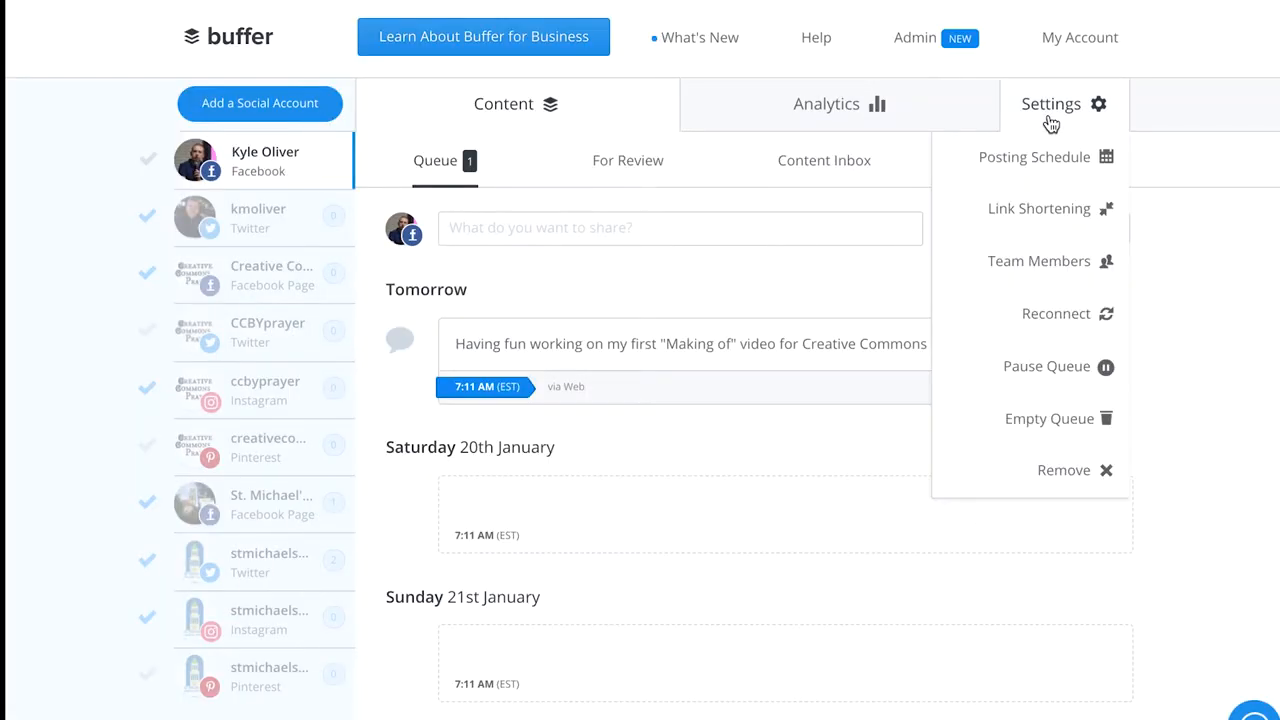
Step: Open the Buffer social account's settings options and choose an entry further down
{"action": "left_click", "coordinate": [1034, 157]}
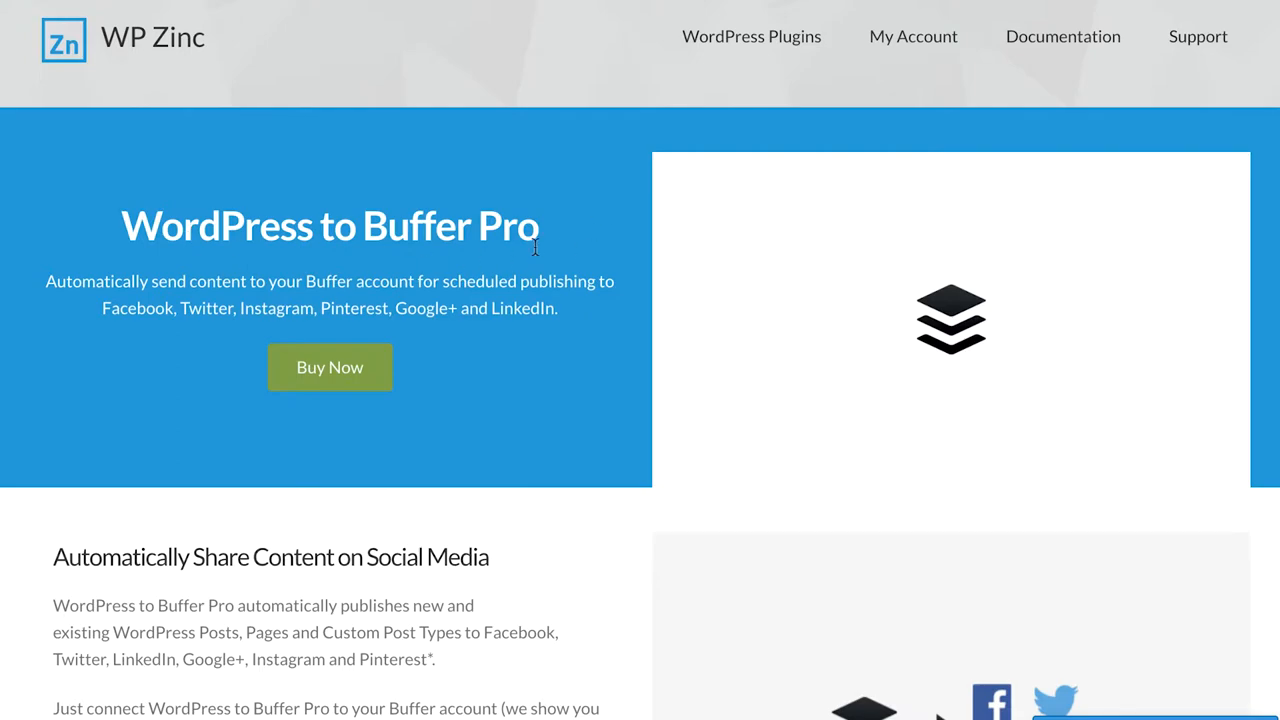
{"action": "scroll", "scroll_direction": "down", "scroll_amount": 3}
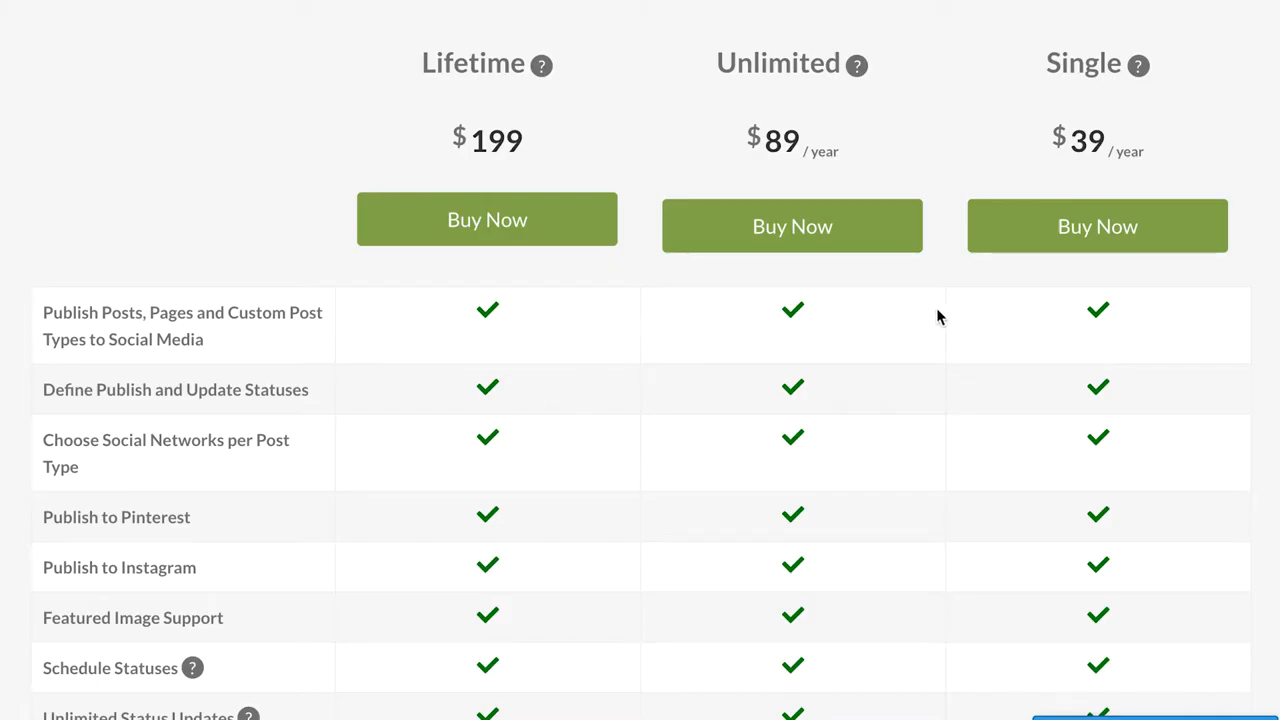
{"action": "left_click", "coordinate": [1097, 225]}
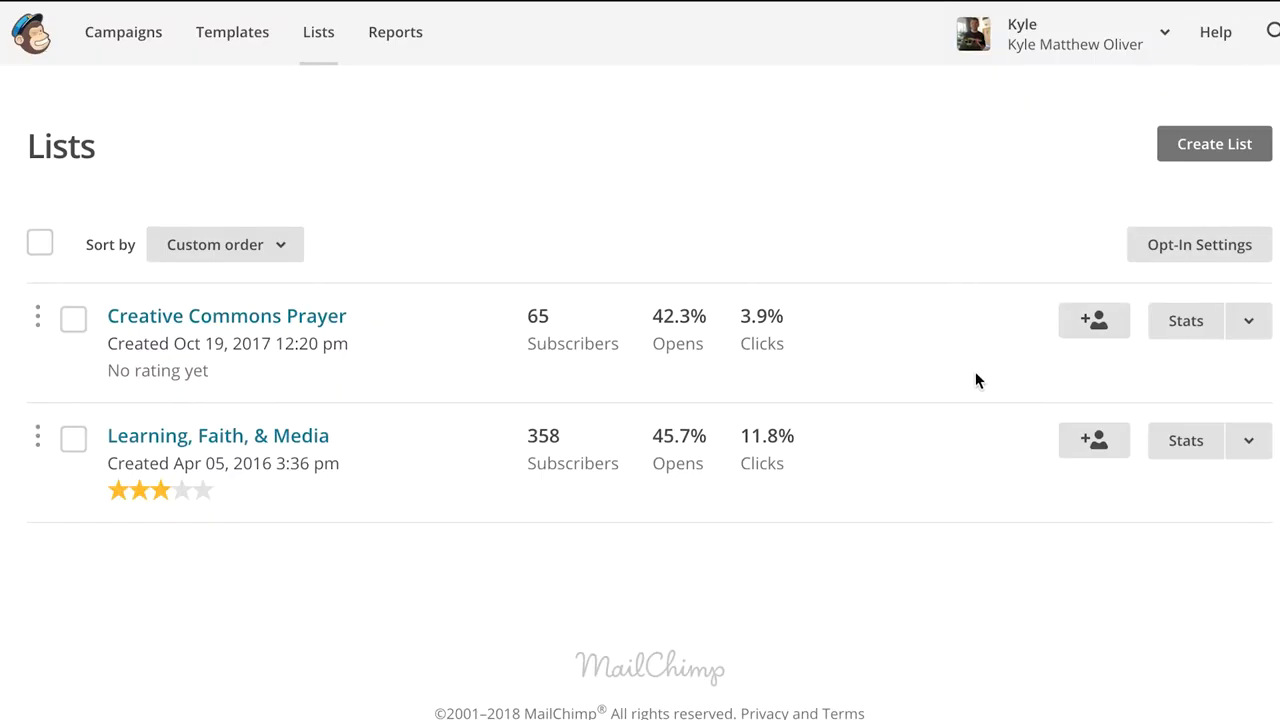
Step: View the Creative Commons Prayer list's general signup form fields in the builder, then go to Campaigns
{"action": "left_click", "coordinate": [1248, 320]}
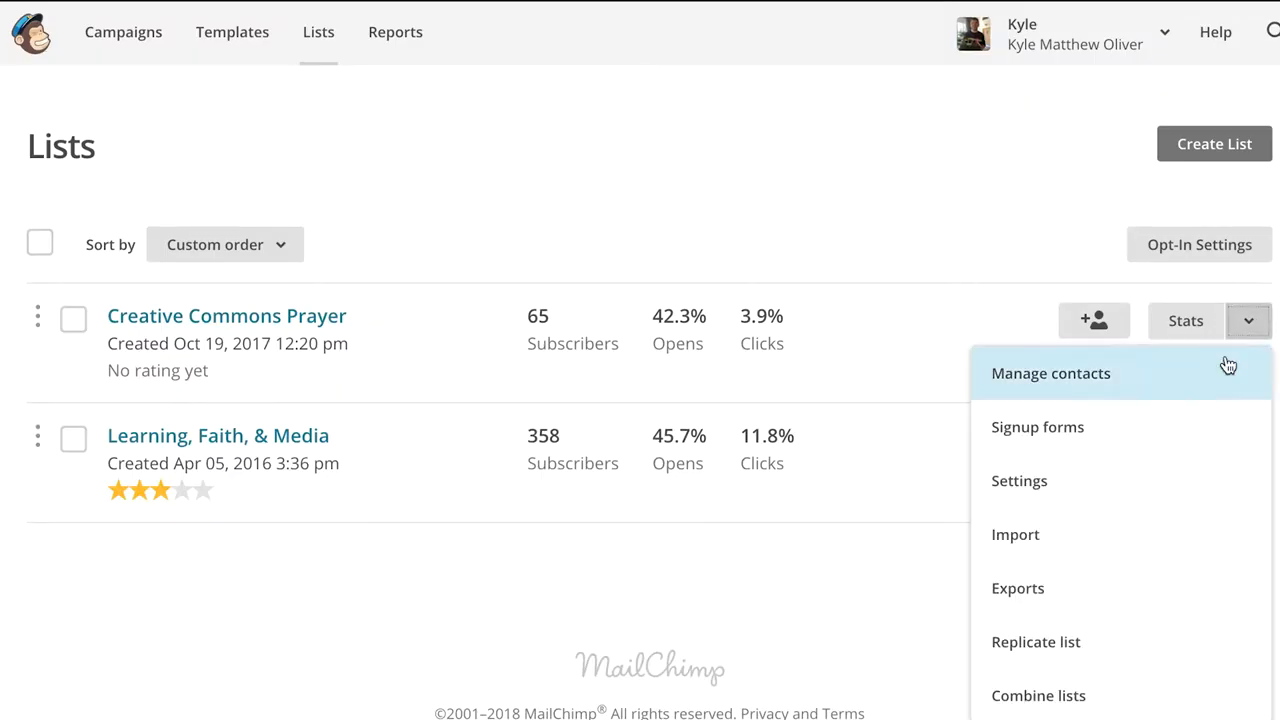
{"action": "left_click", "coordinate": [1037, 427]}
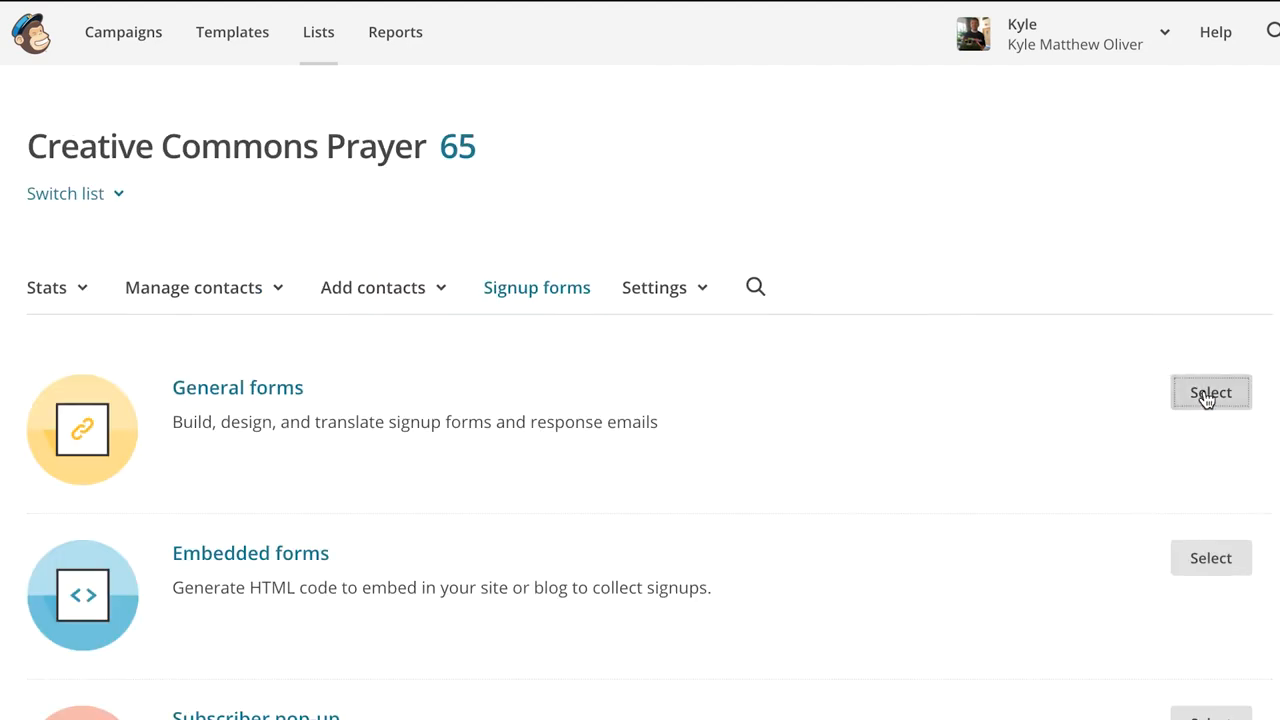
{"action": "left_click", "coordinate": [1211, 392]}
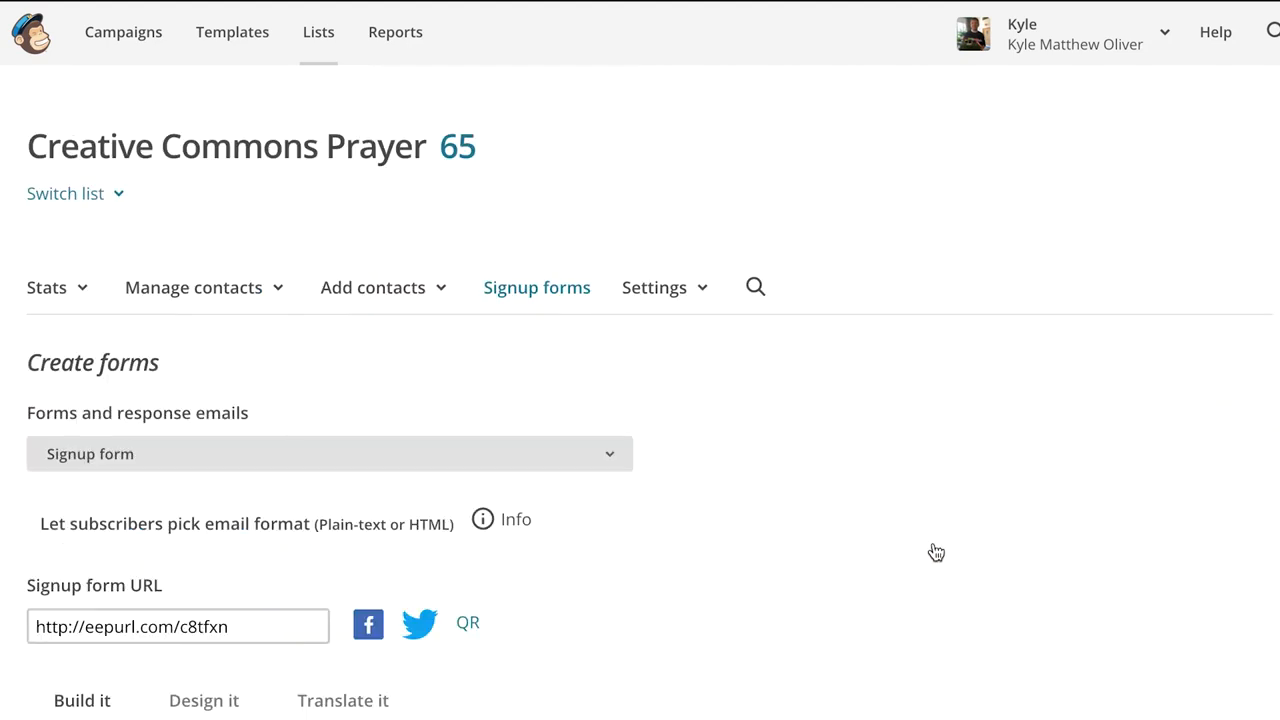
{"action": "left_click", "coordinate": [82, 700]}
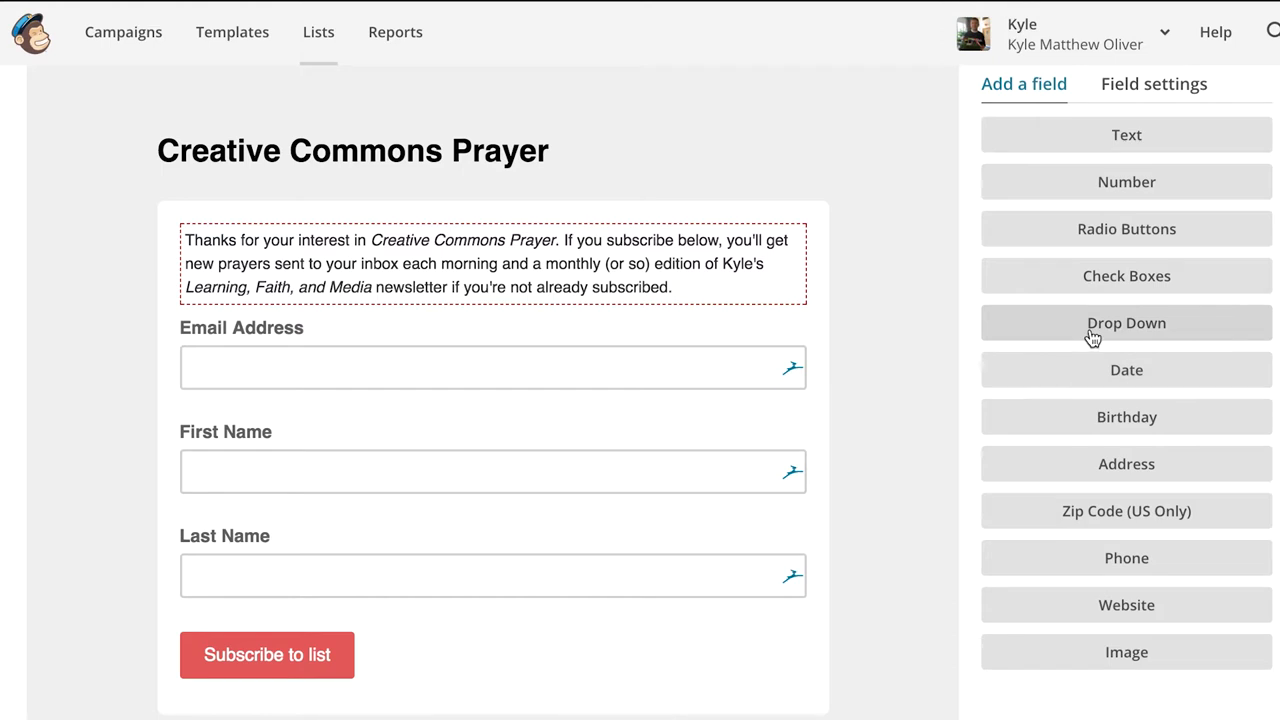
{"action": "left_click", "coordinate": [123, 31]}
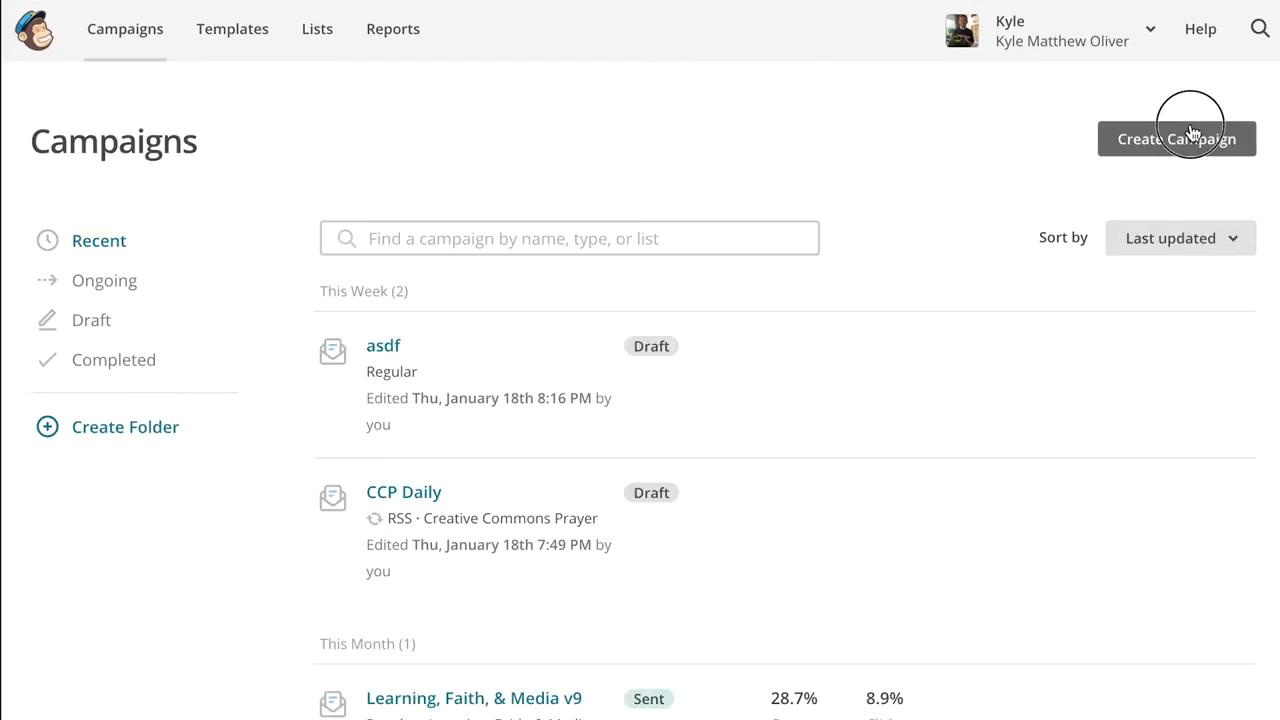
Step: Create a blog-update RSS campaign named 'Daily Blog Email' and scroll through its feed settings
{"action": "left_click", "coordinate": [1176, 138]}
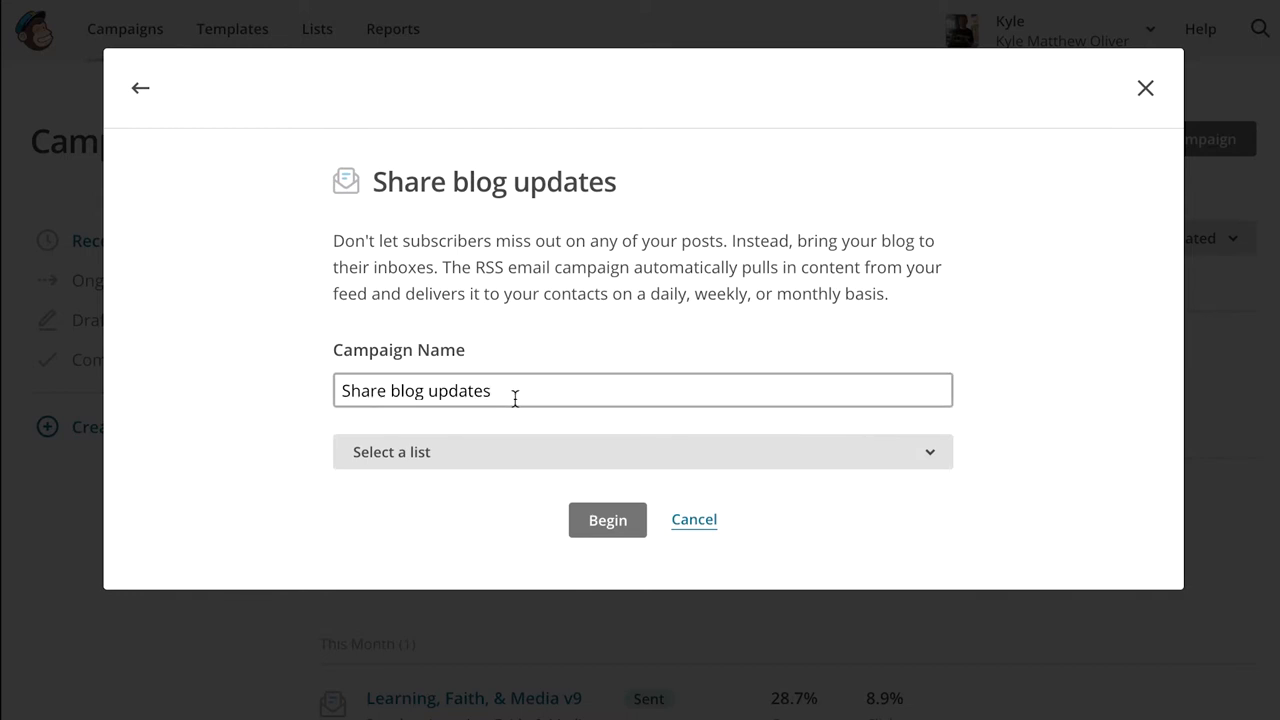
{"action": "type", "text": "Daily"}
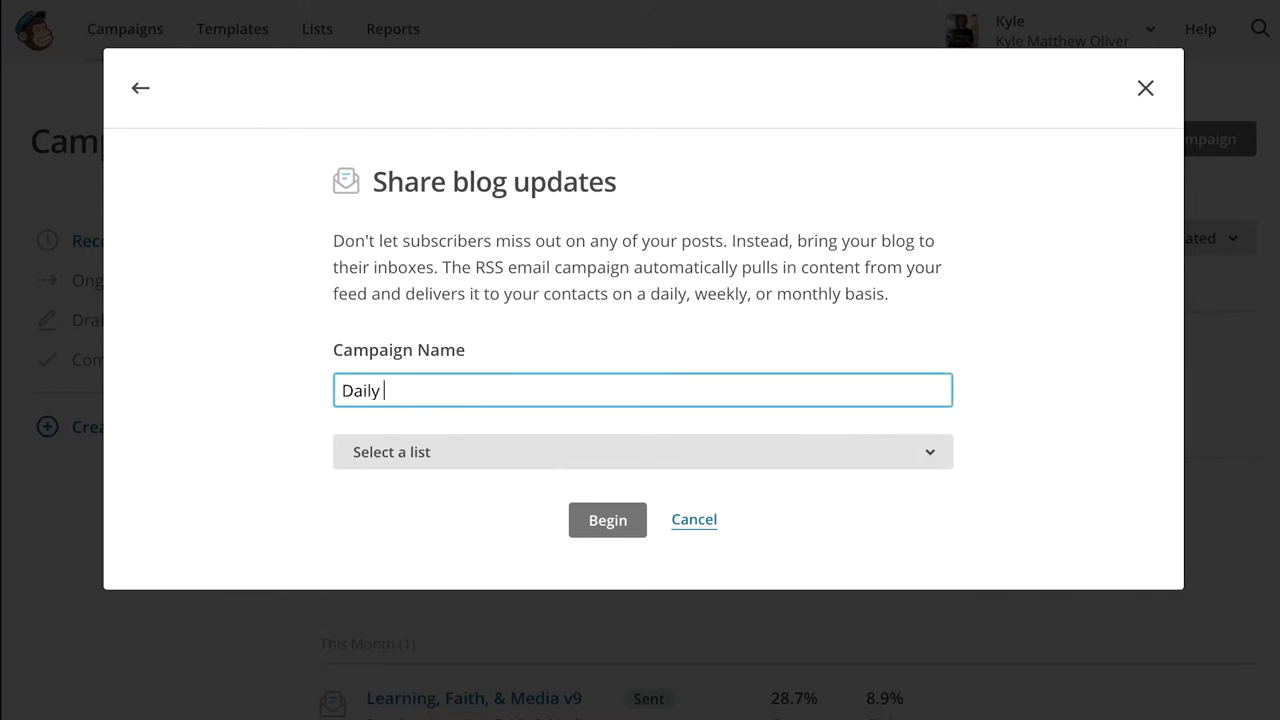
{"action": "left_click", "coordinate": [607, 520]}
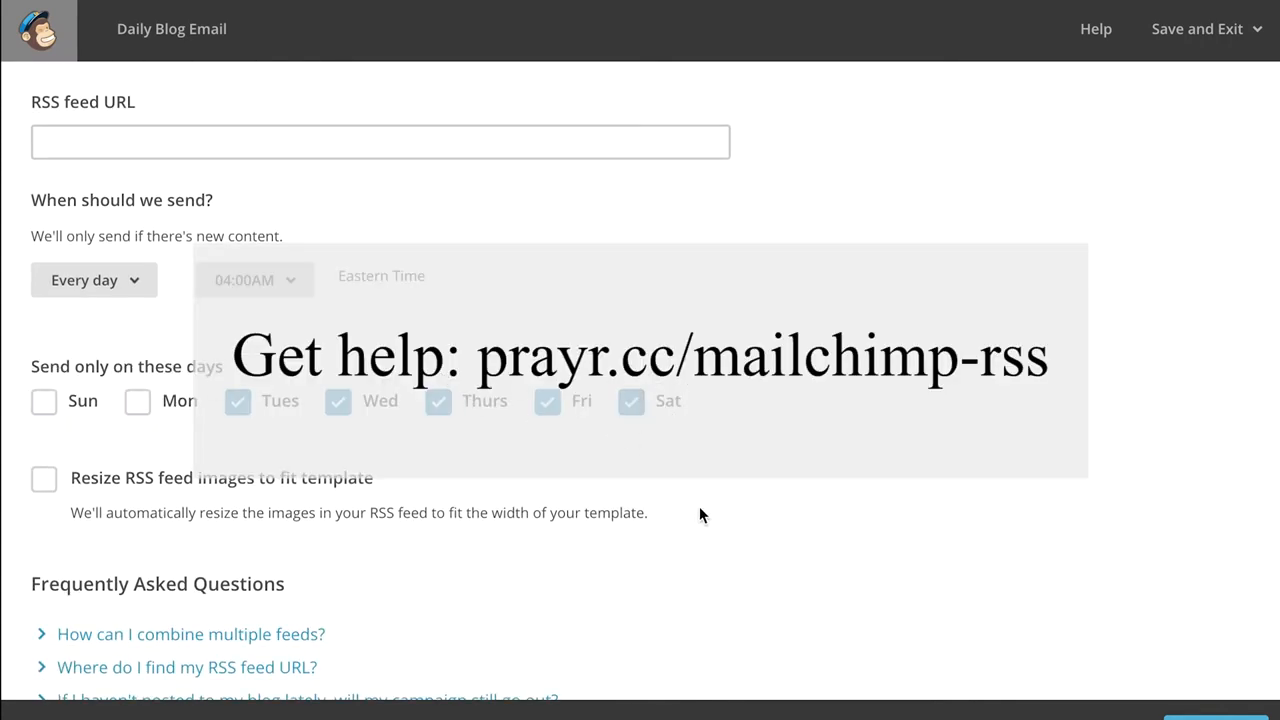
{"action": "scroll", "scroll_direction": "down", "scroll_amount": 3}
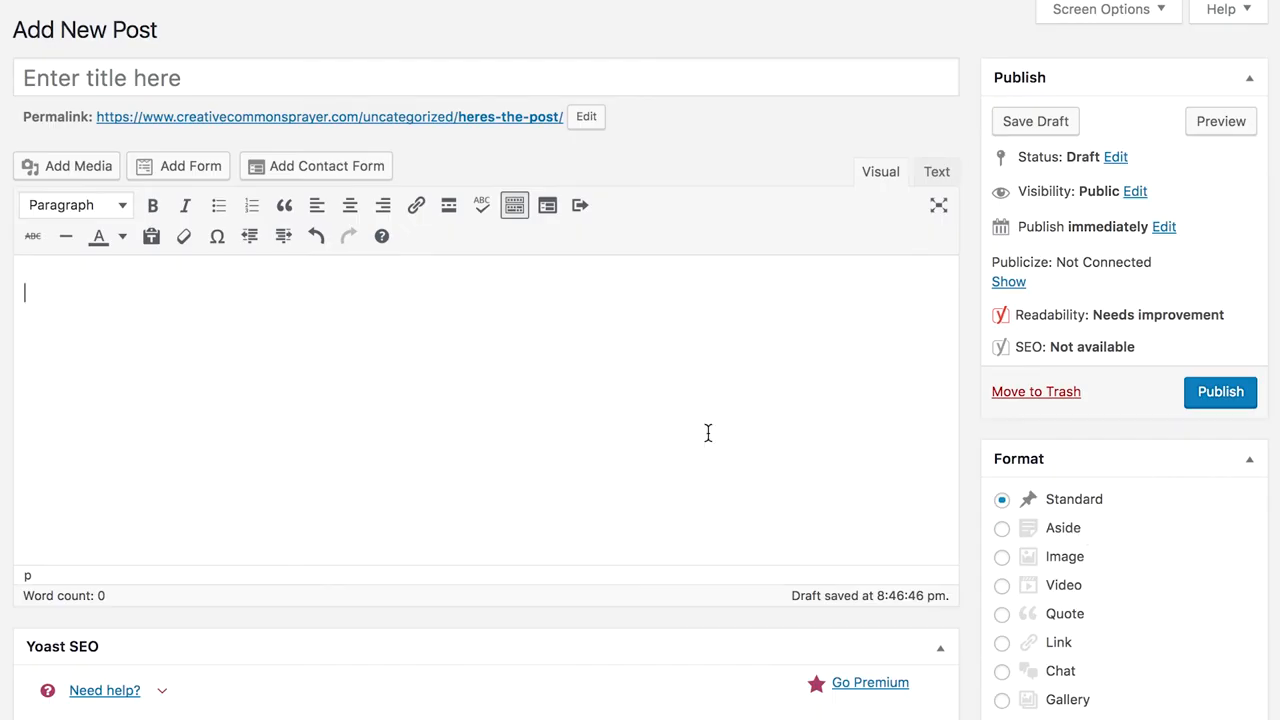
Step: Write the post and content, add Facebook copy 'Here's my FB copy', and schedule it for January 19
{"action": "type", "text": "Here's my post"}
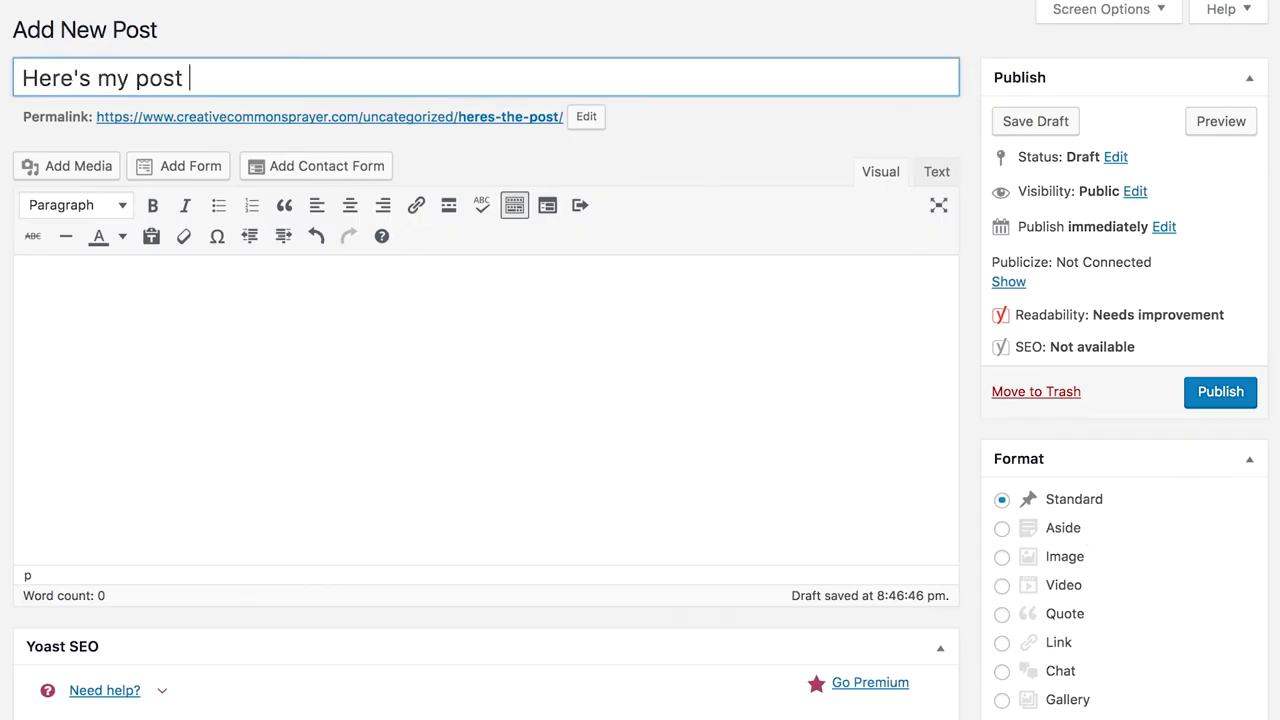
{"action": "type", "text": "Here's my conte"}
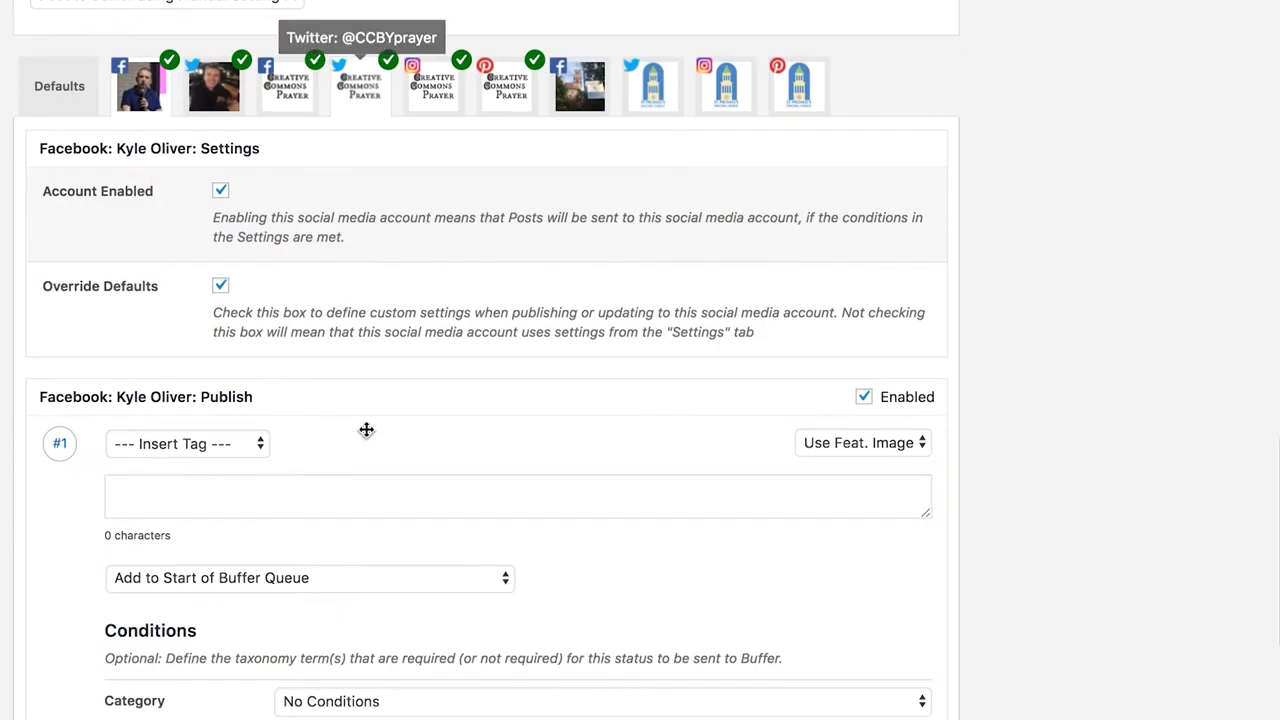
{"action": "type", "text": "H"}
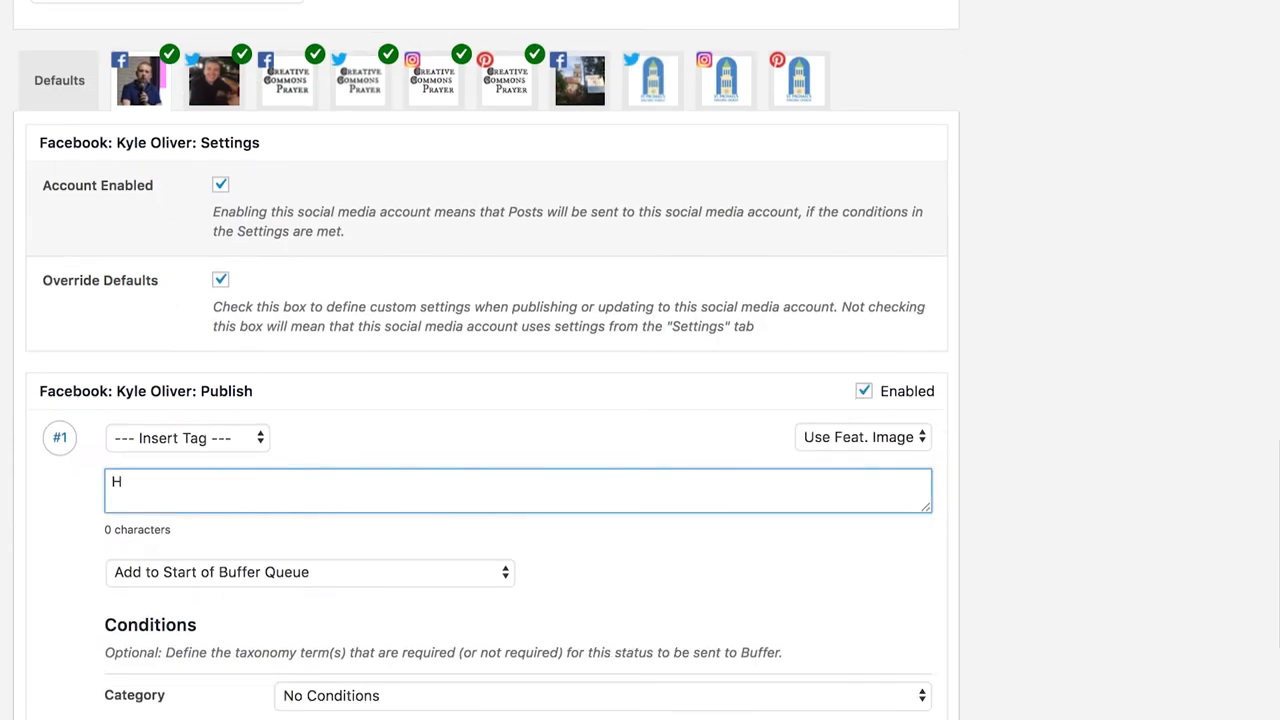
{"action": "type", "text": "Here's my FB copy"}
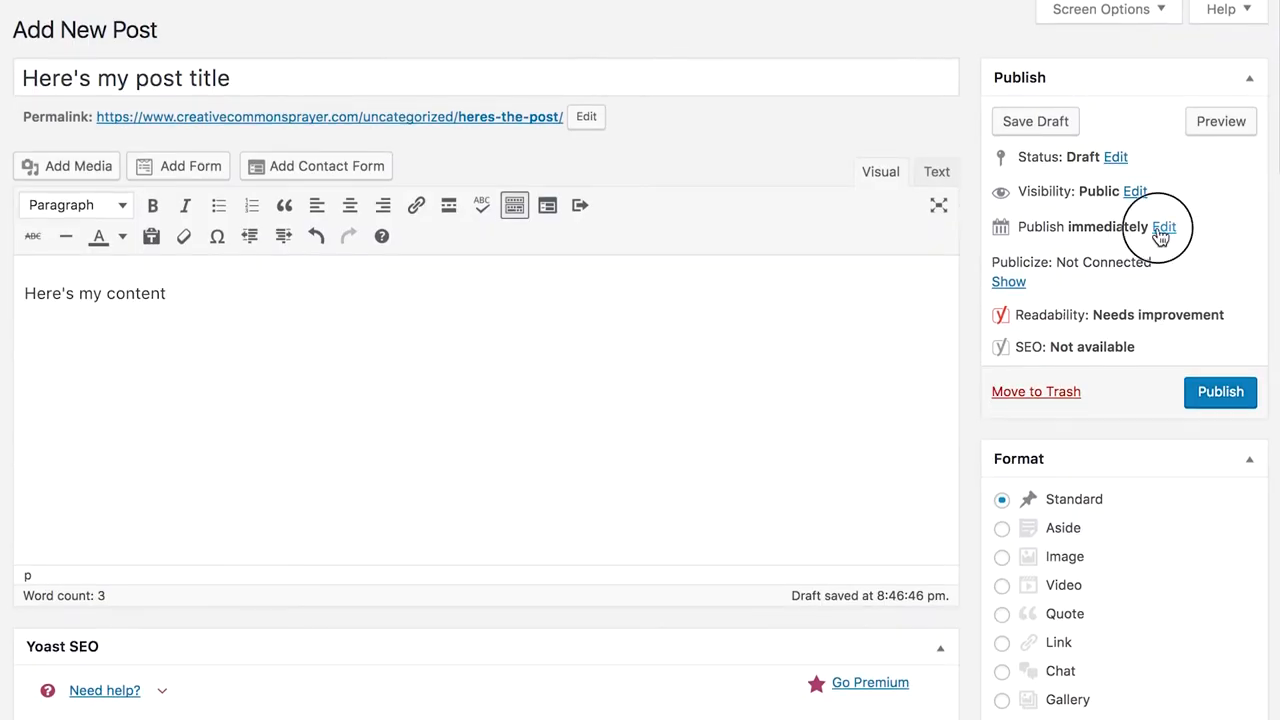
{"action": "left_click", "coordinate": [1163, 226]}
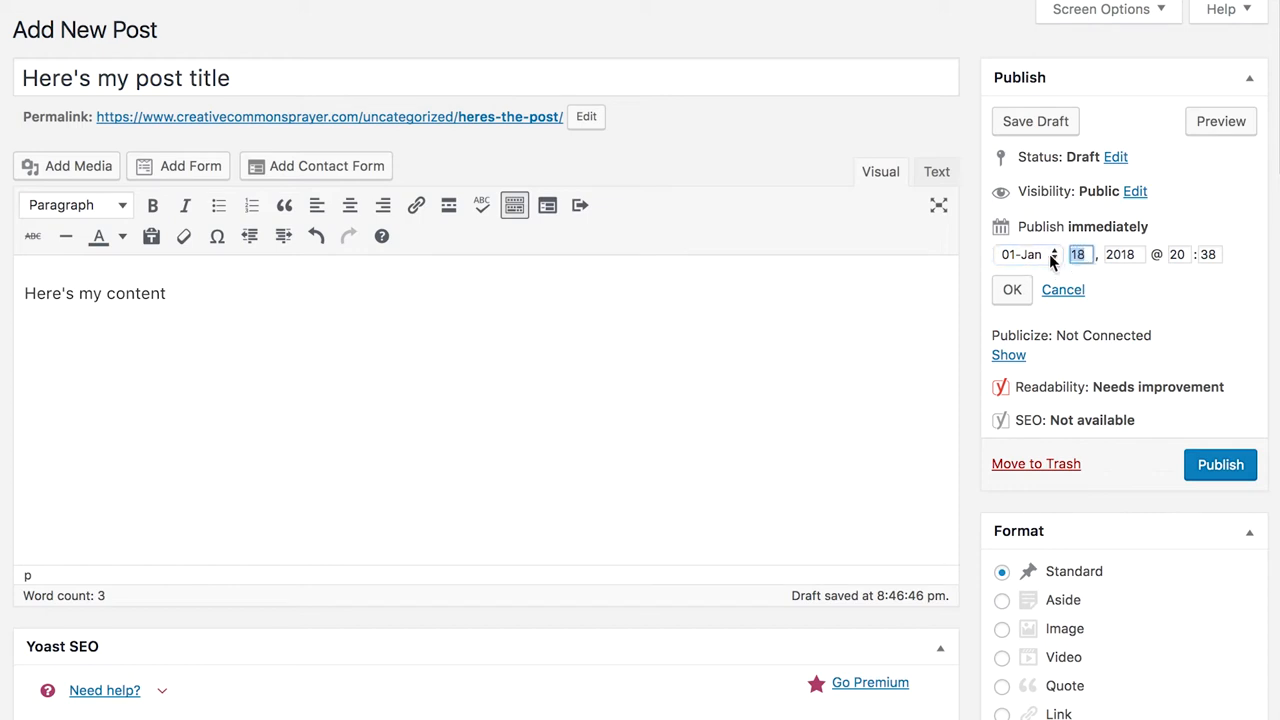
{"action": "left_click", "coordinate": [1053, 249]}
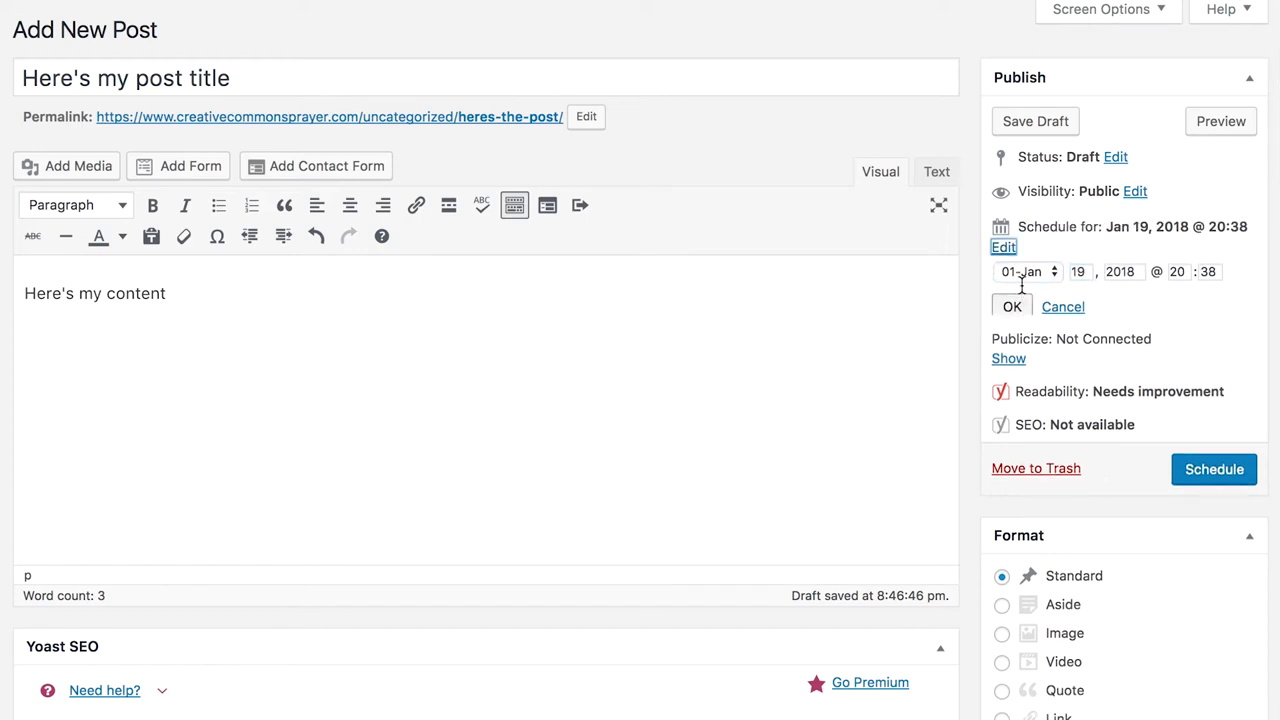